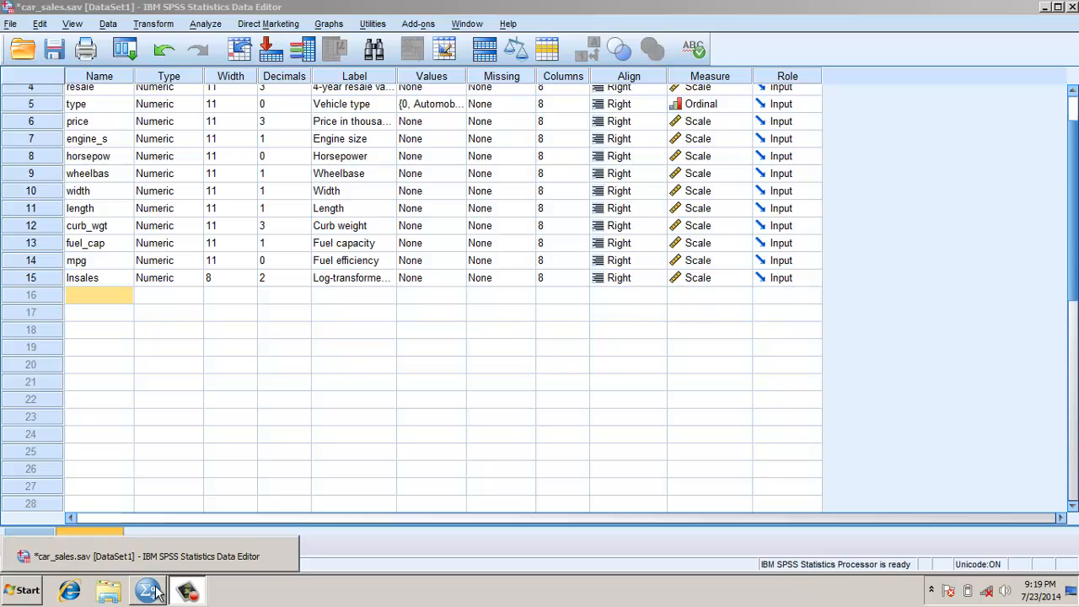
# Step: Regress lnsales on the ten car predictors, type through mpg
pyautogui.click(205, 22)
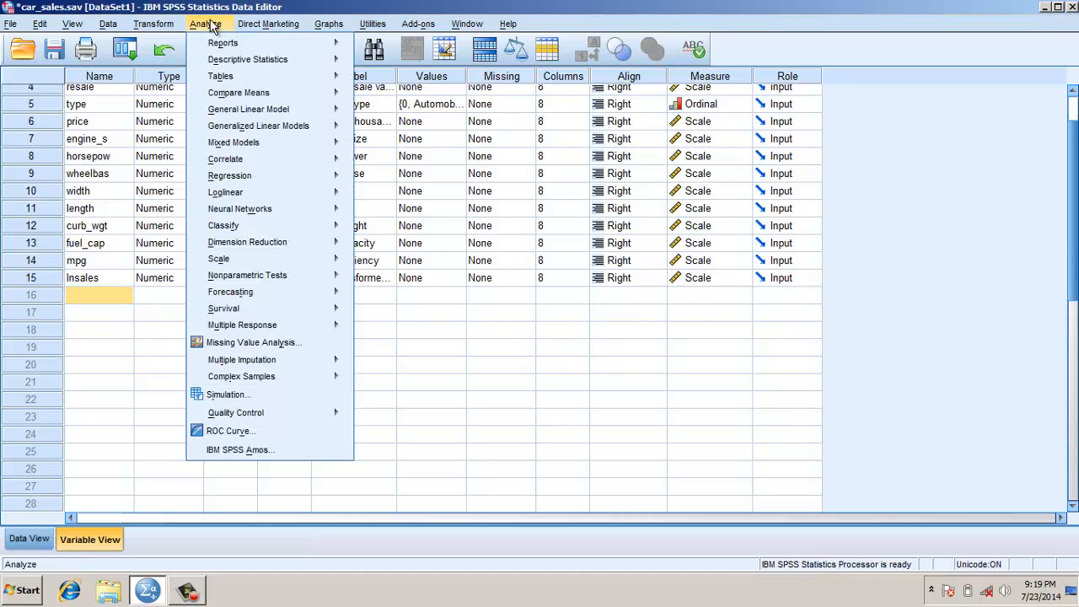
pyautogui.moveTo(229, 175)
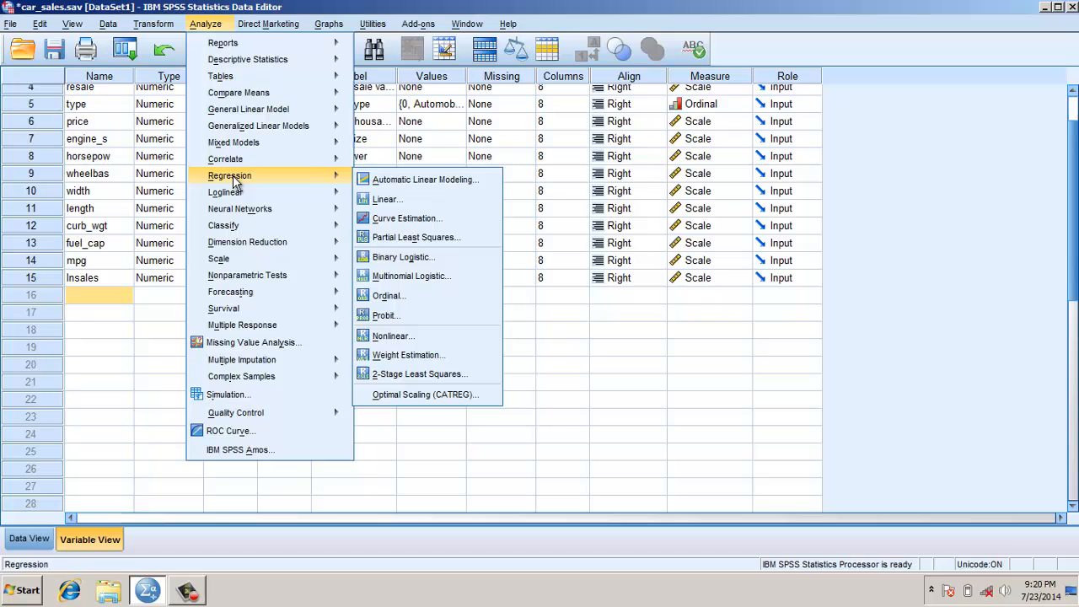
pyautogui.moveTo(425, 178)
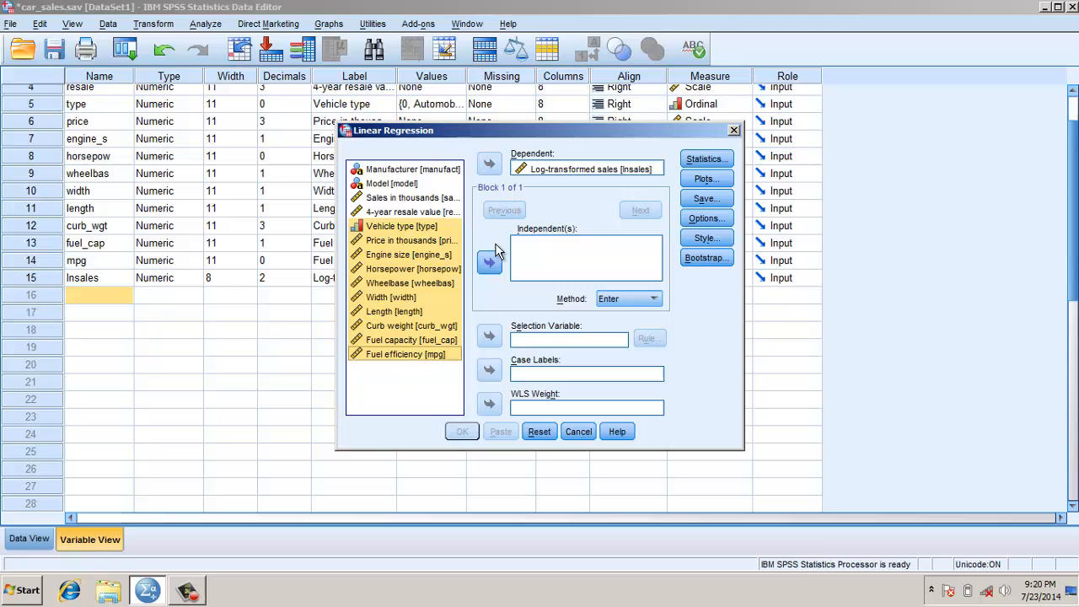
pyautogui.click(489, 263)
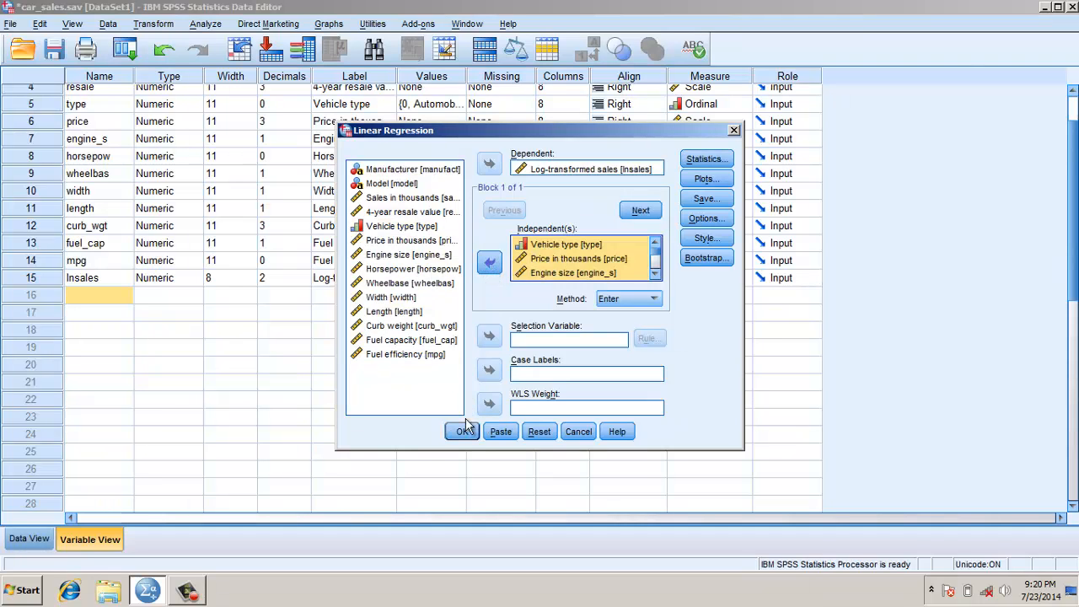
pyautogui.click(462, 430)
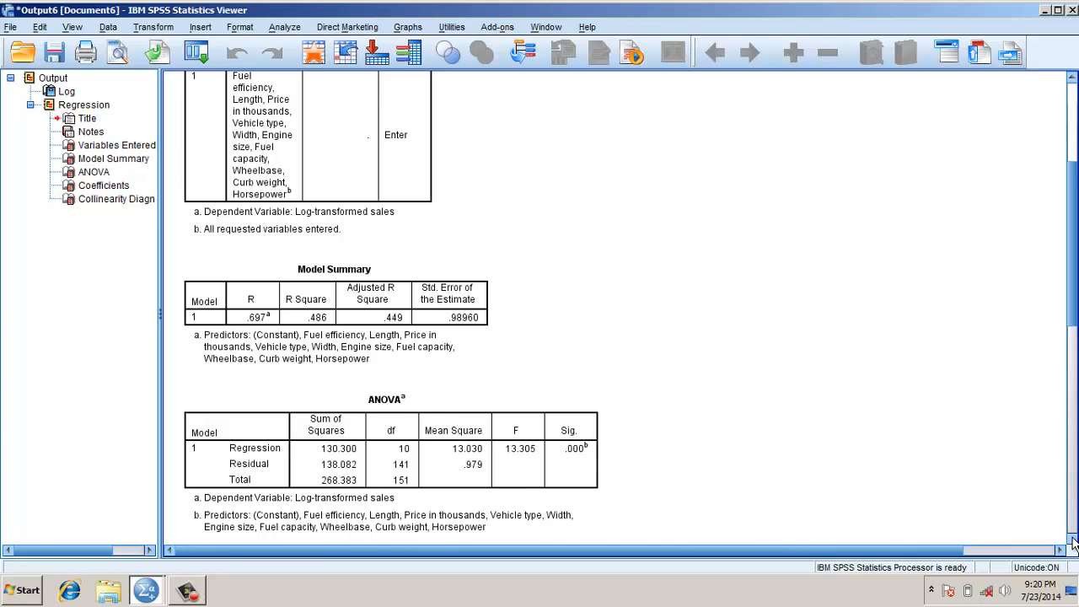
pyautogui.scroll(-3)
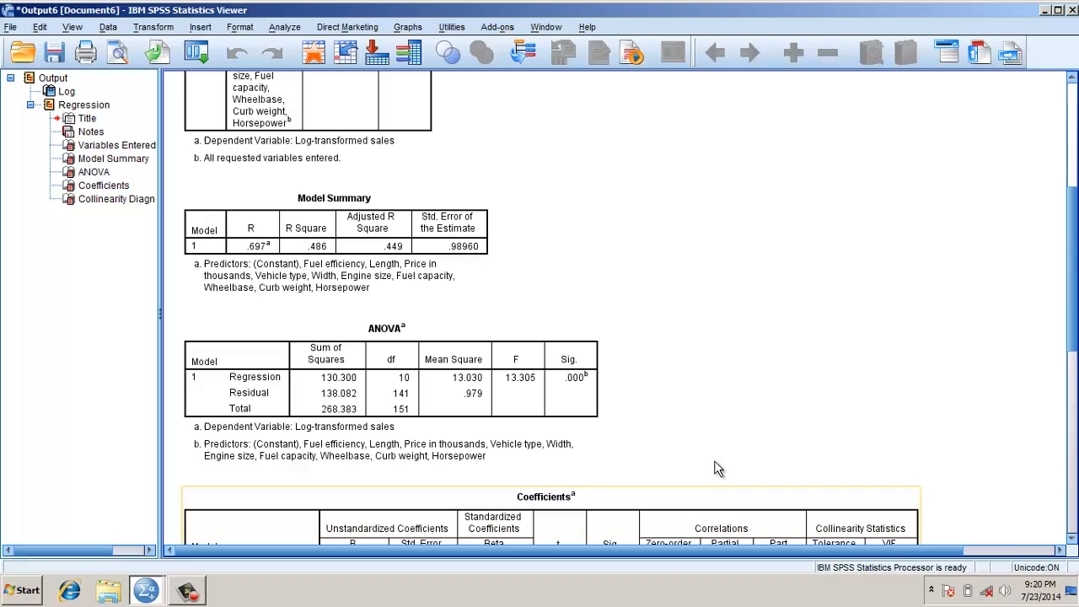
pyautogui.moveTo(399, 300)
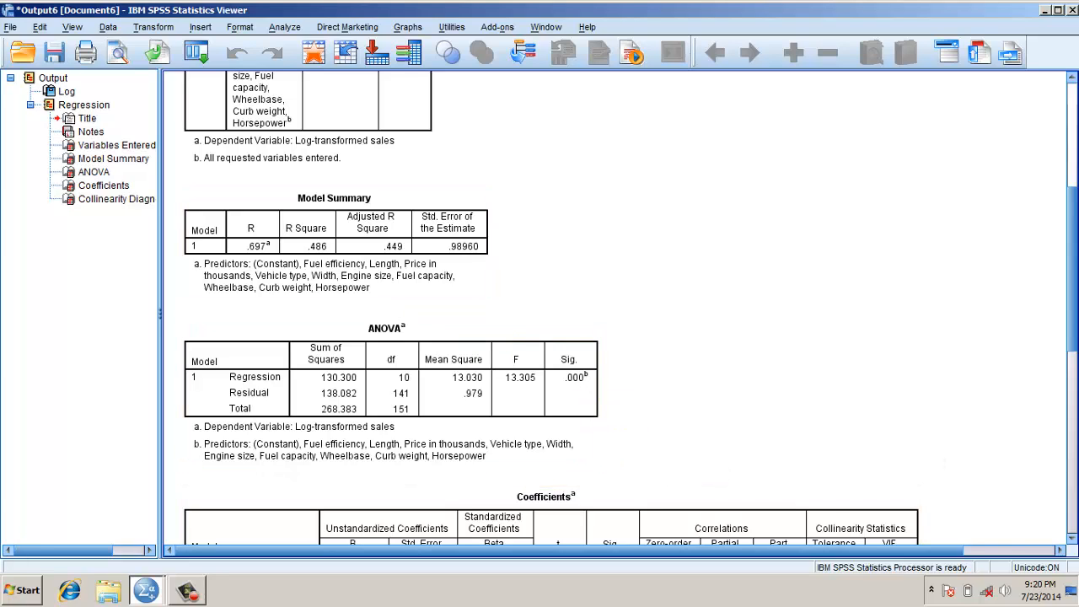
pyautogui.scroll(-3)
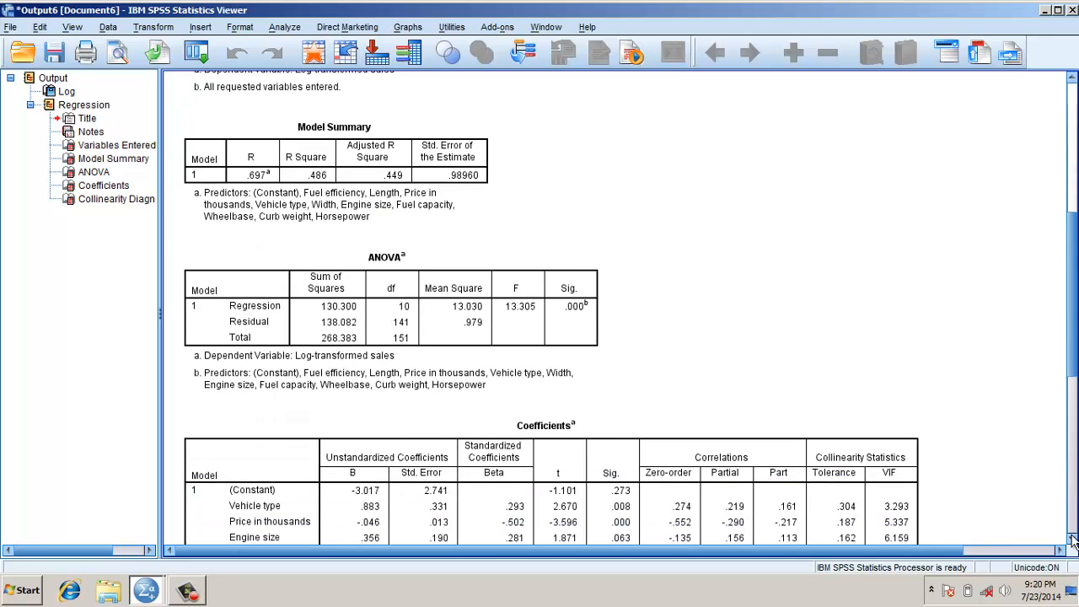
pyautogui.scroll(-3)
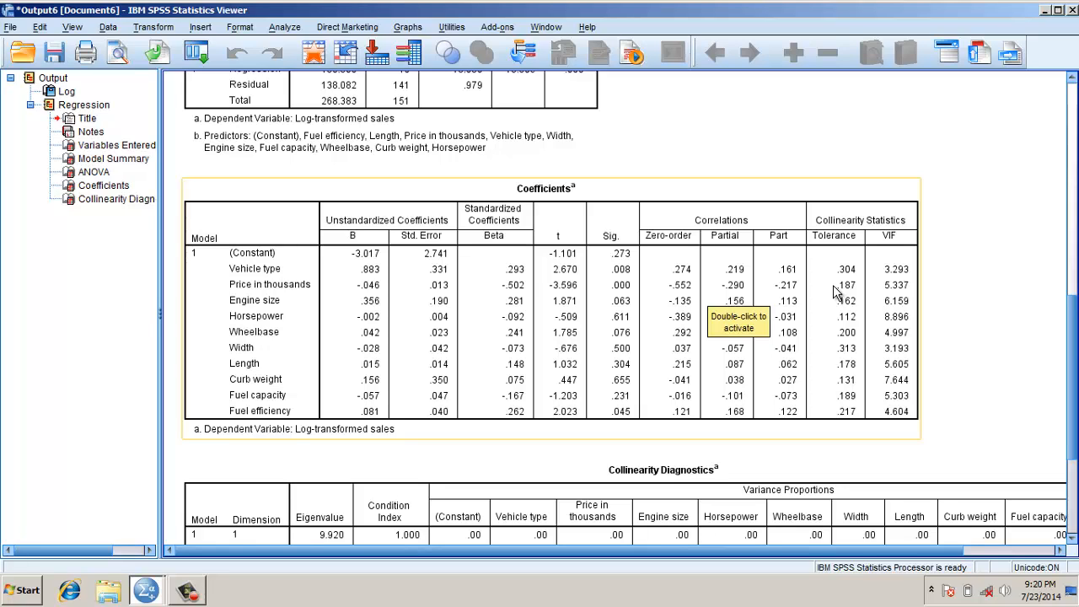
pyautogui.moveTo(851, 357)
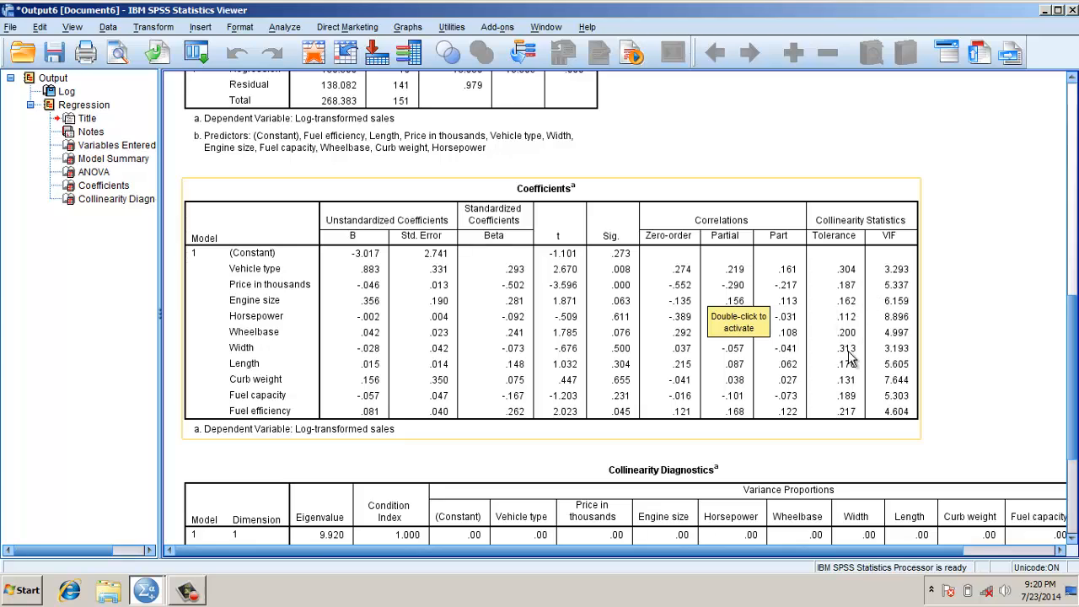
pyautogui.moveTo(855, 356)
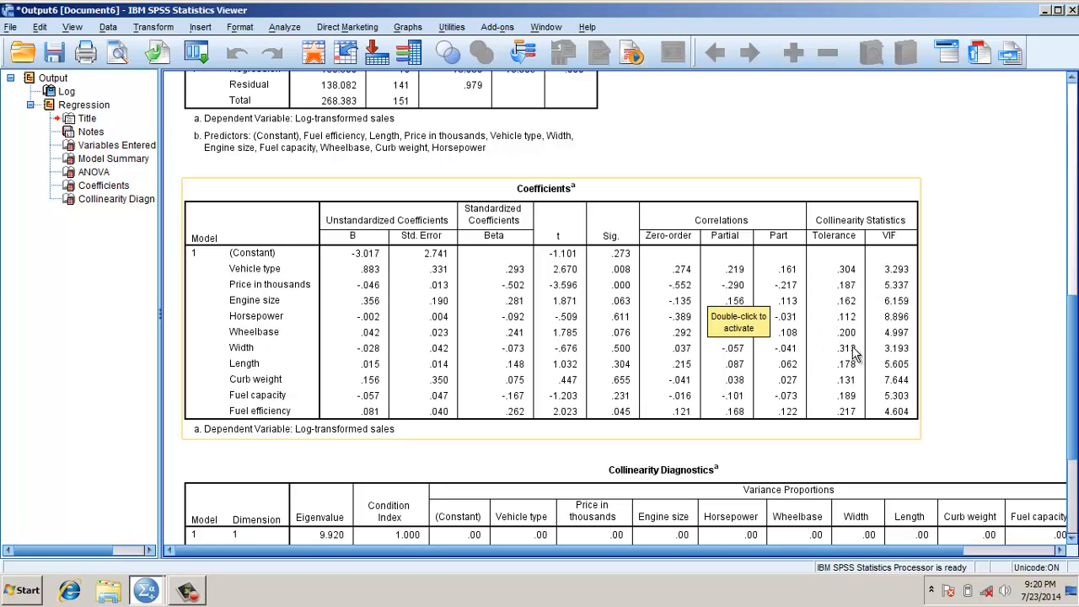
pyautogui.moveTo(881, 337)
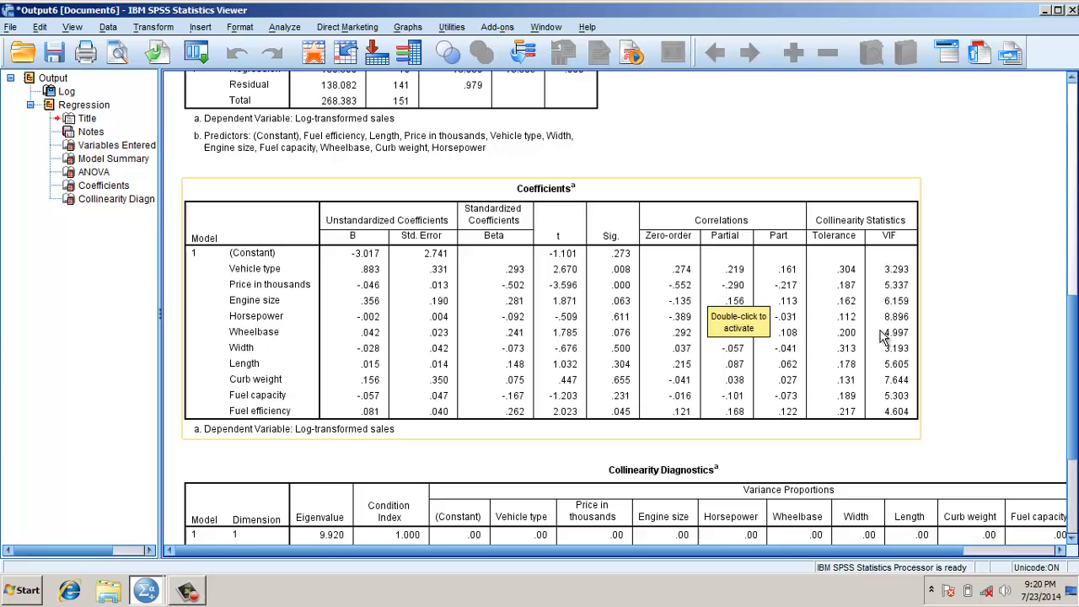
pyautogui.moveTo(883, 336)
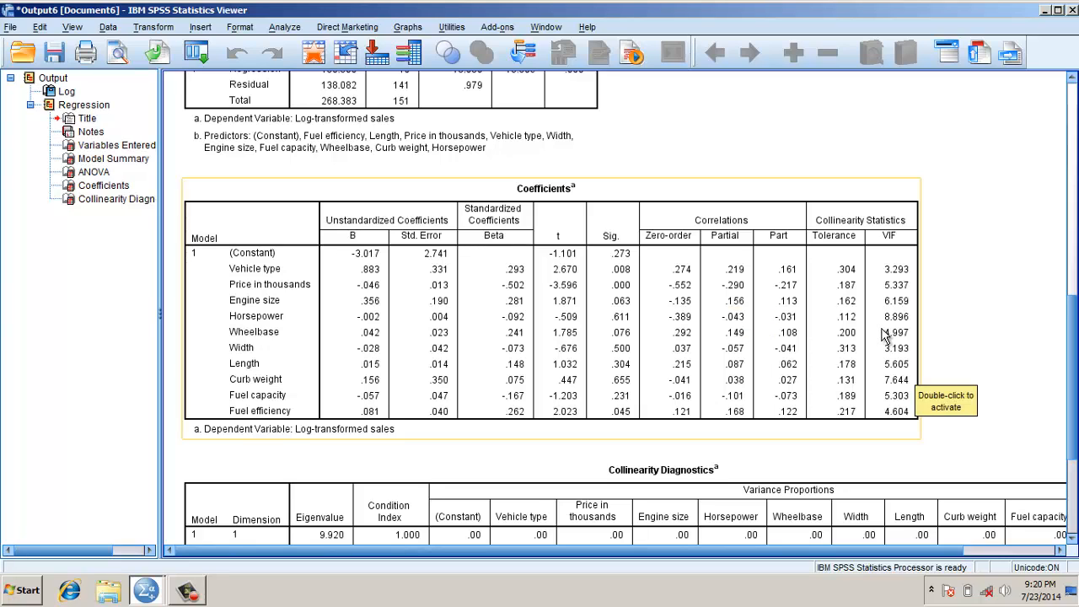
pyautogui.moveTo(895, 353)
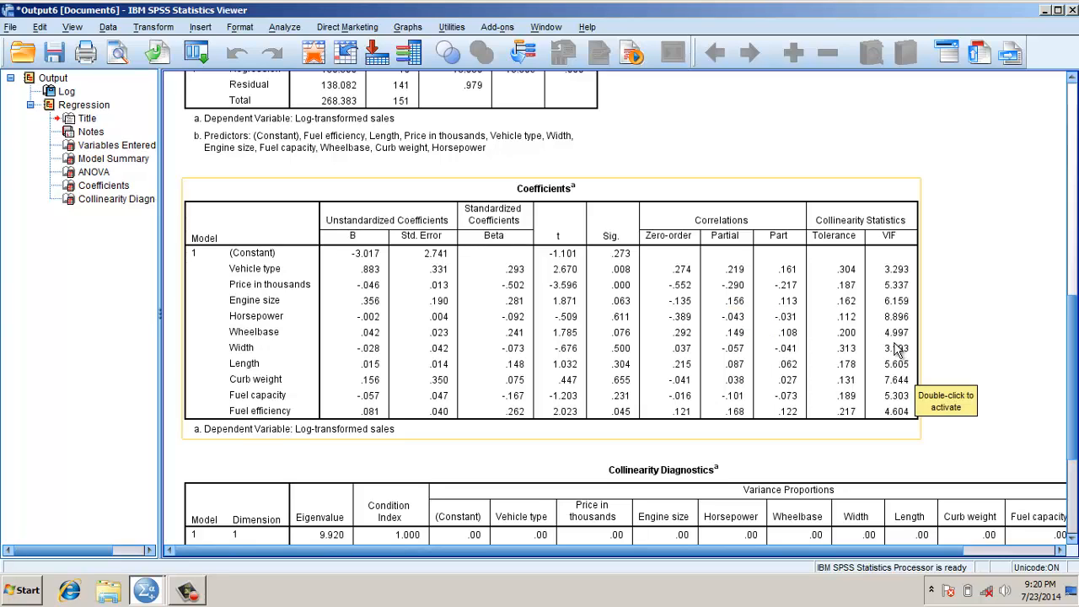
pyautogui.scroll(-3)
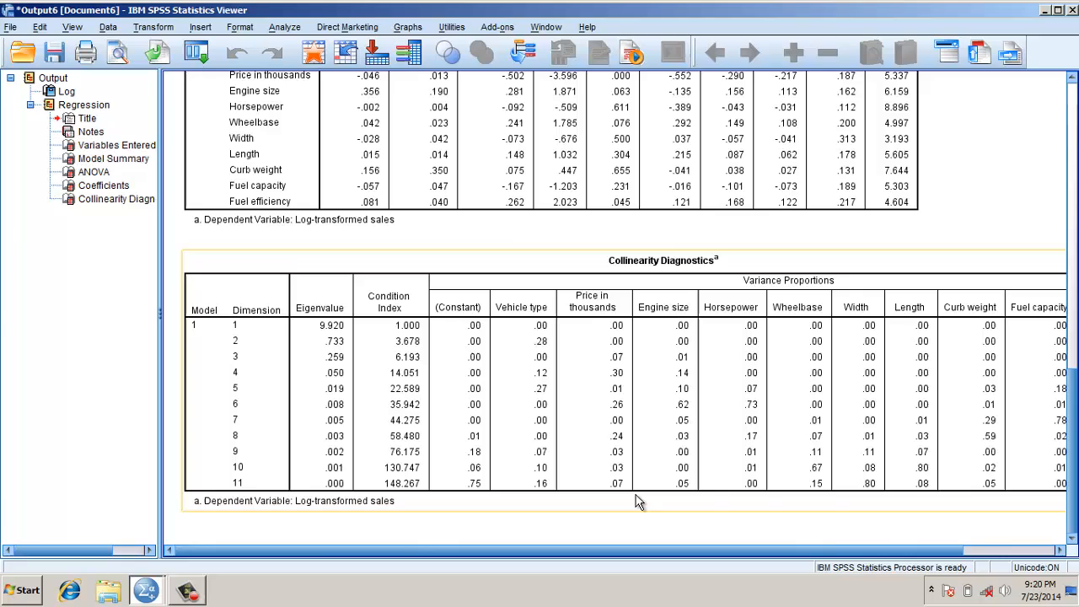
pyautogui.moveTo(525, 506)
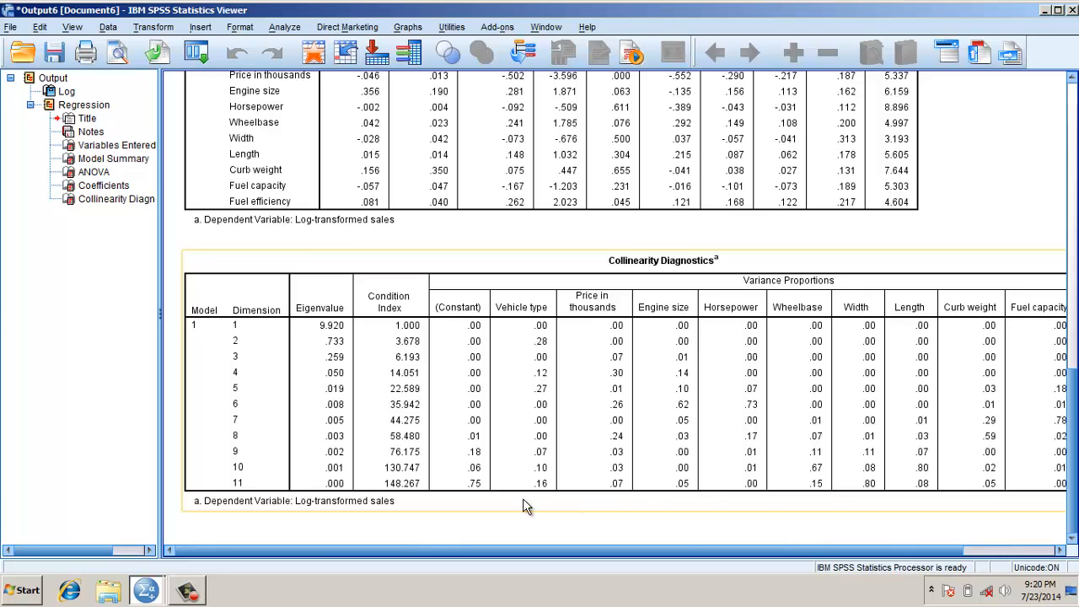
pyautogui.moveTo(433, 431)
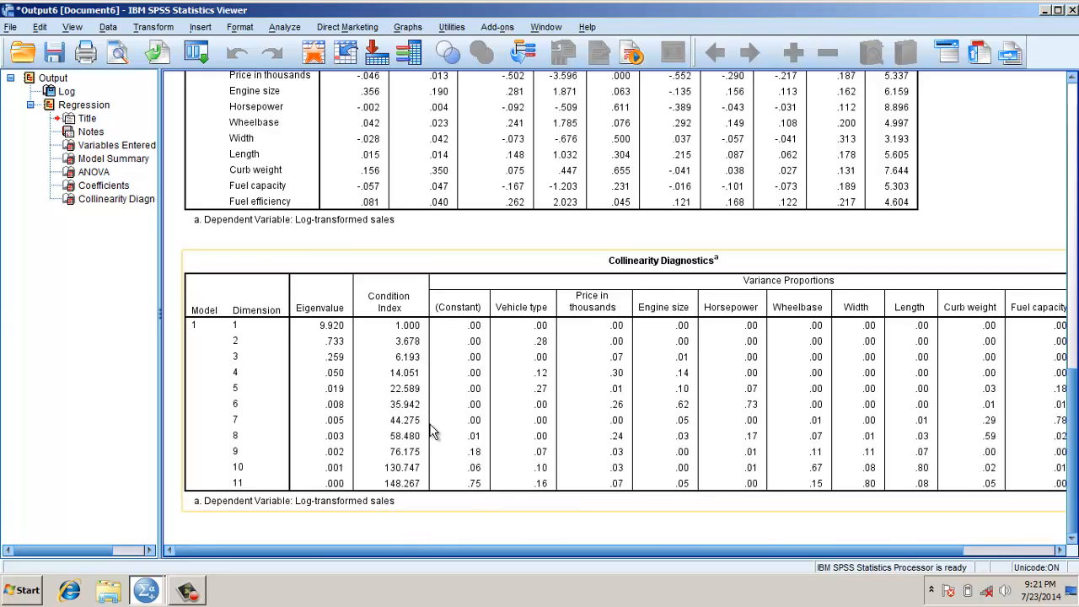
pyautogui.moveTo(430, 441)
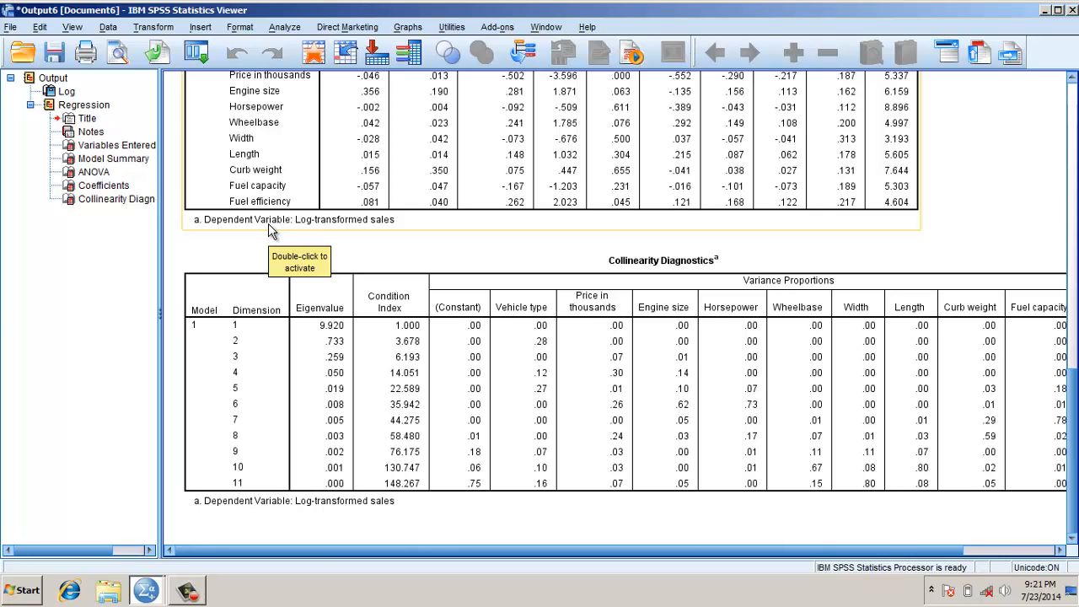
pyautogui.moveTo(495, 323)
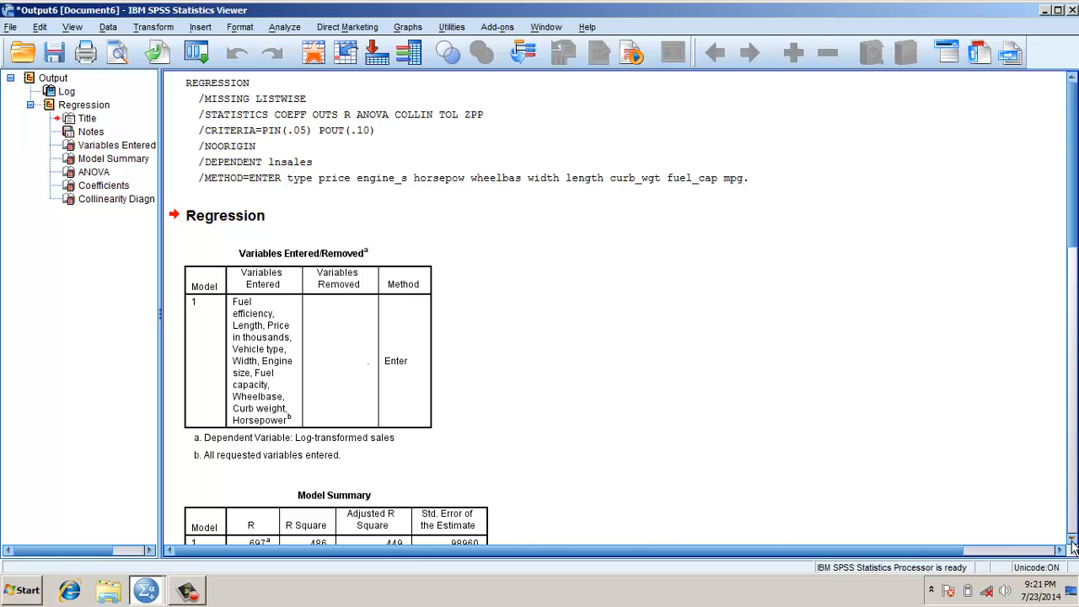
# Step: Scroll through the regression output and bring up the Descriptive Statistics menu
pyautogui.scroll(-3)
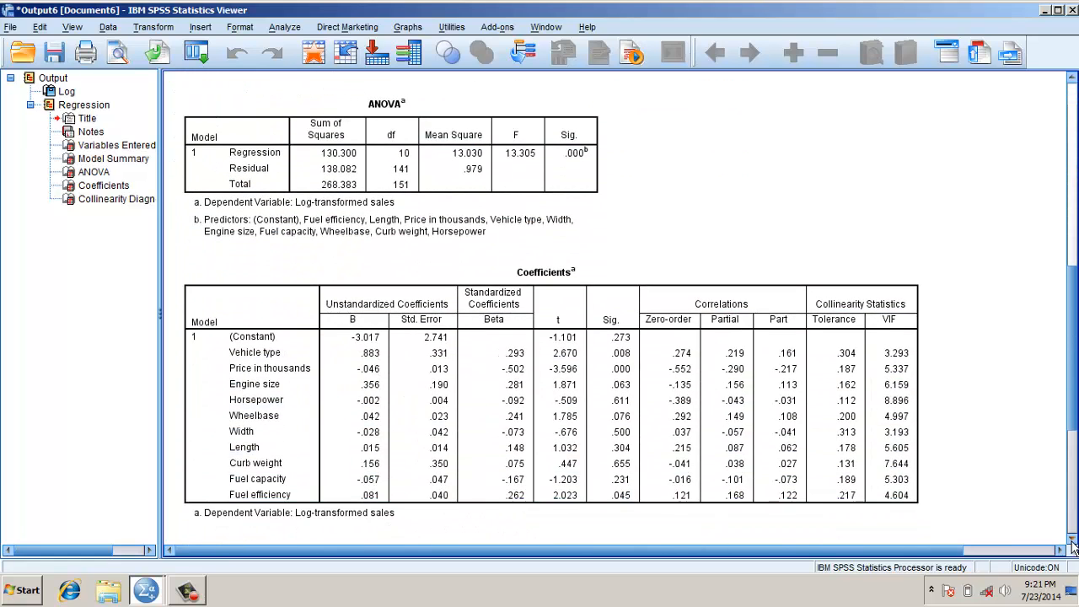
pyautogui.click(386, 151)
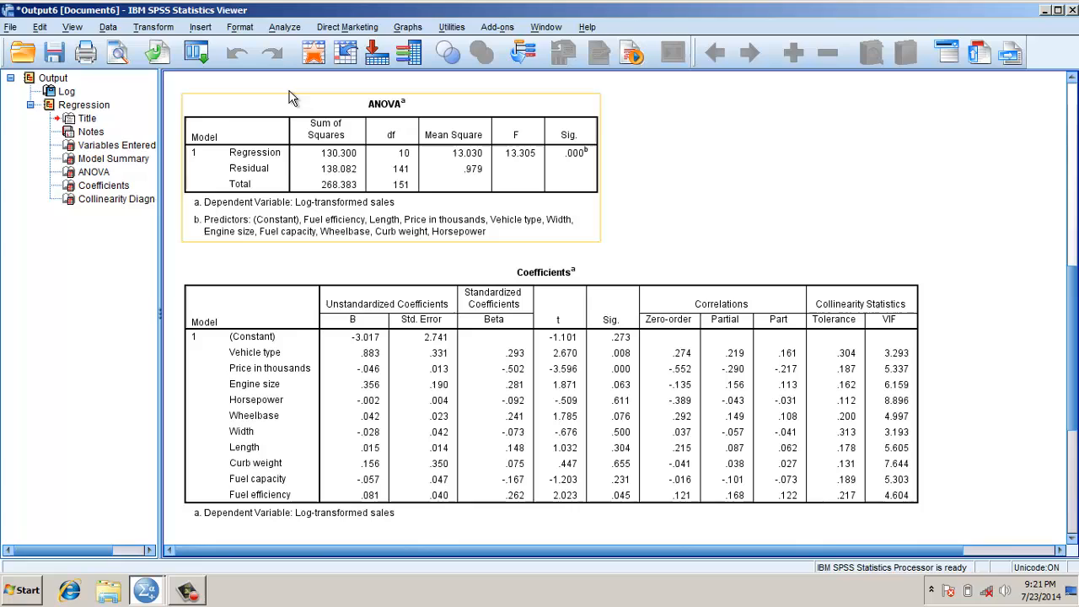
pyautogui.click(284, 27)
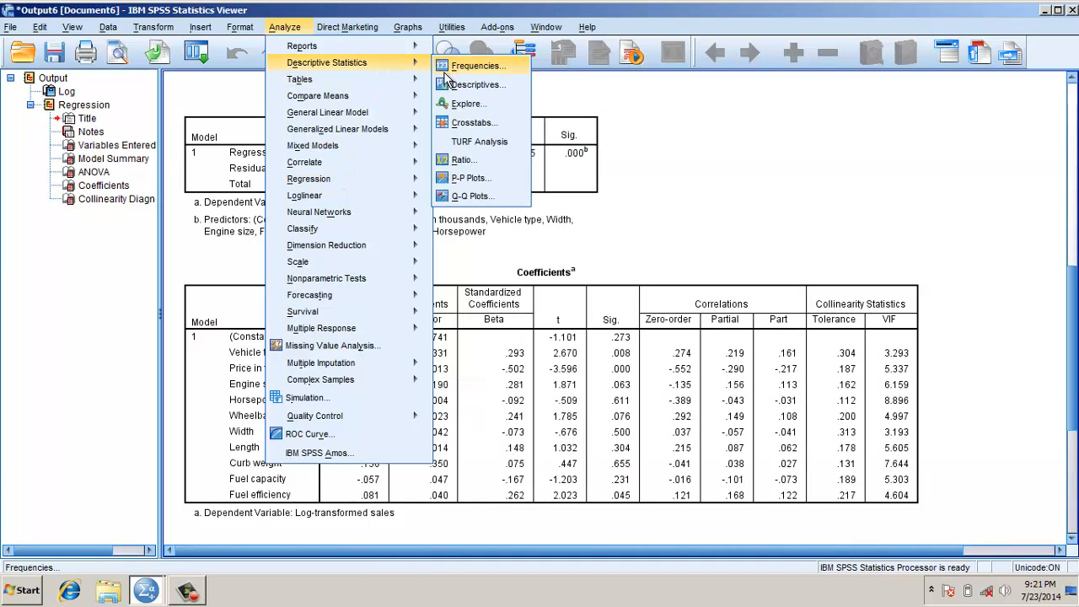
# Step: Run Descriptives on the ten predictors, saving standardized values as new variables
pyautogui.click(477, 84)
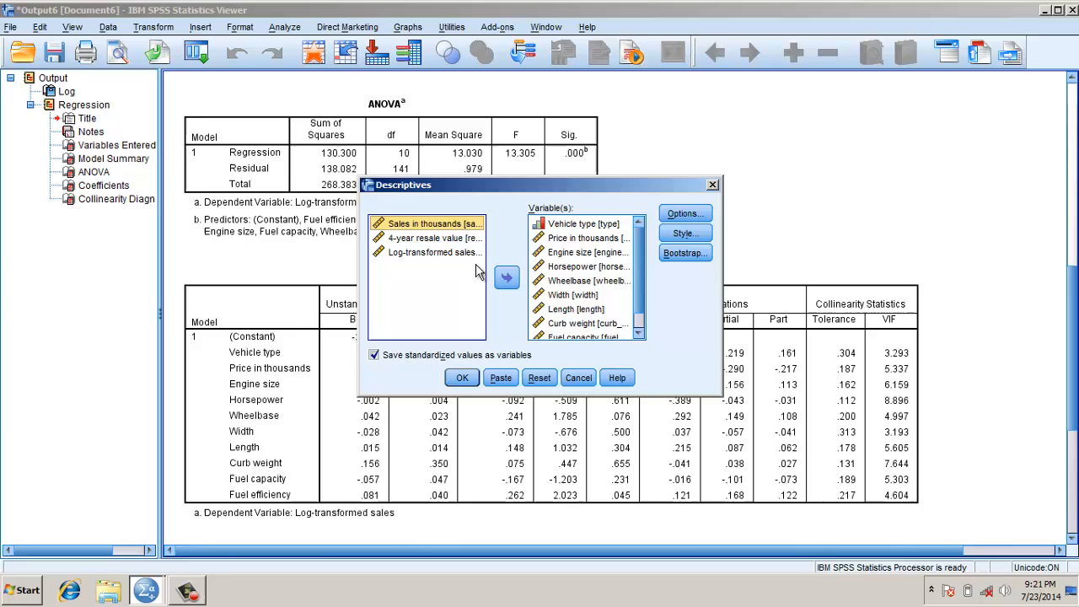
pyautogui.moveTo(525, 354)
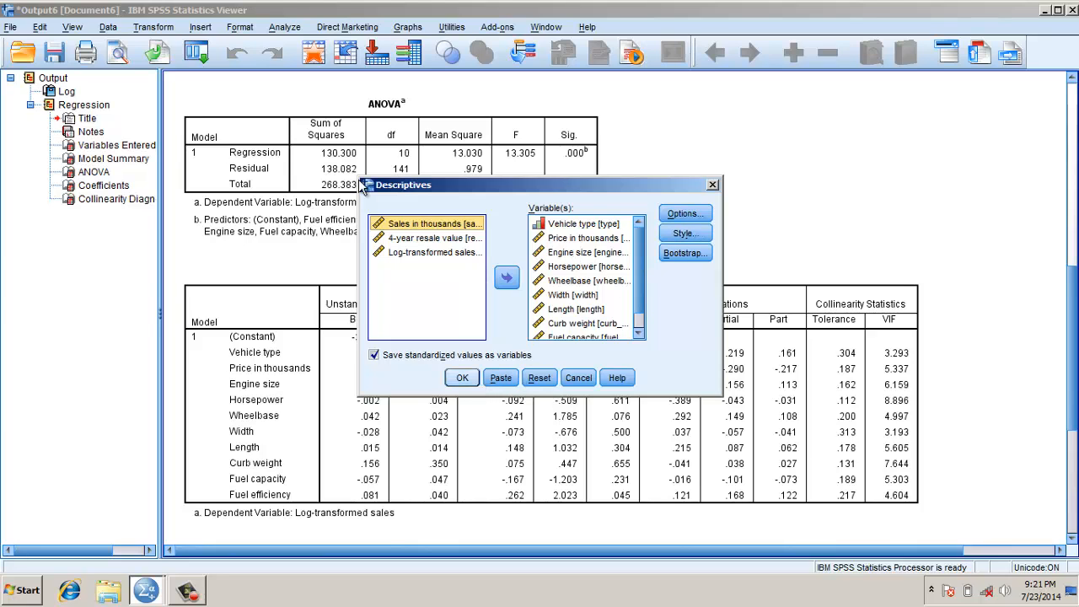
pyautogui.click(284, 27)
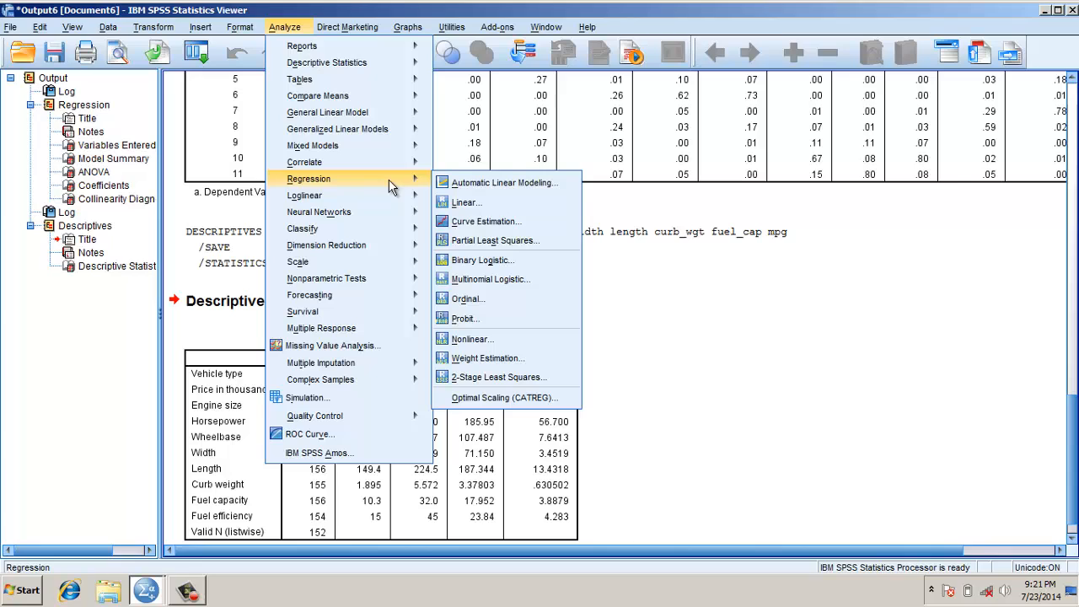
pyautogui.moveTo(392, 188)
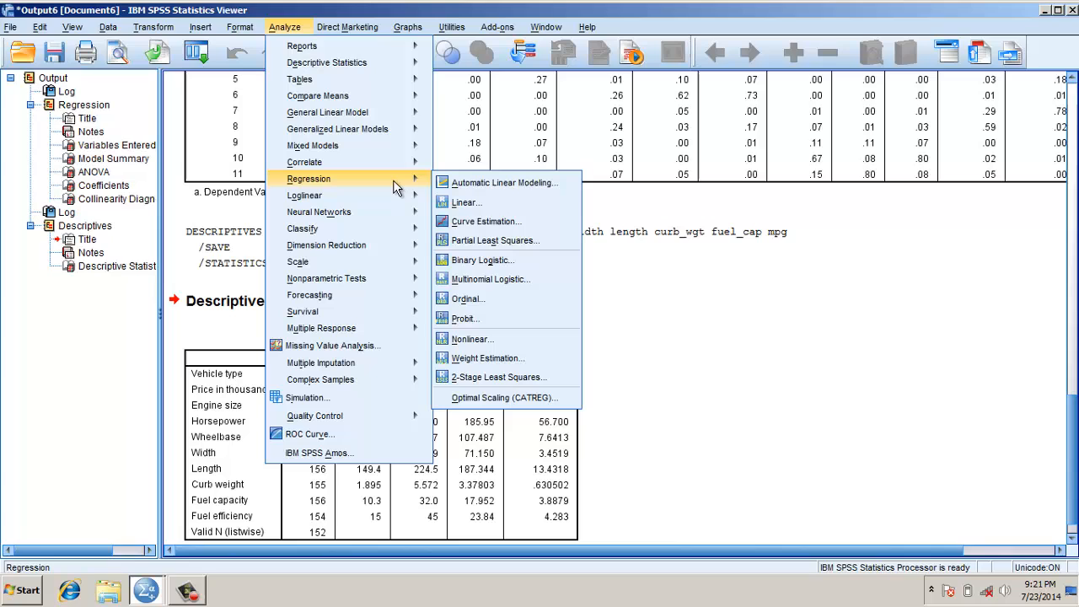
pyautogui.moveTo(468, 202)
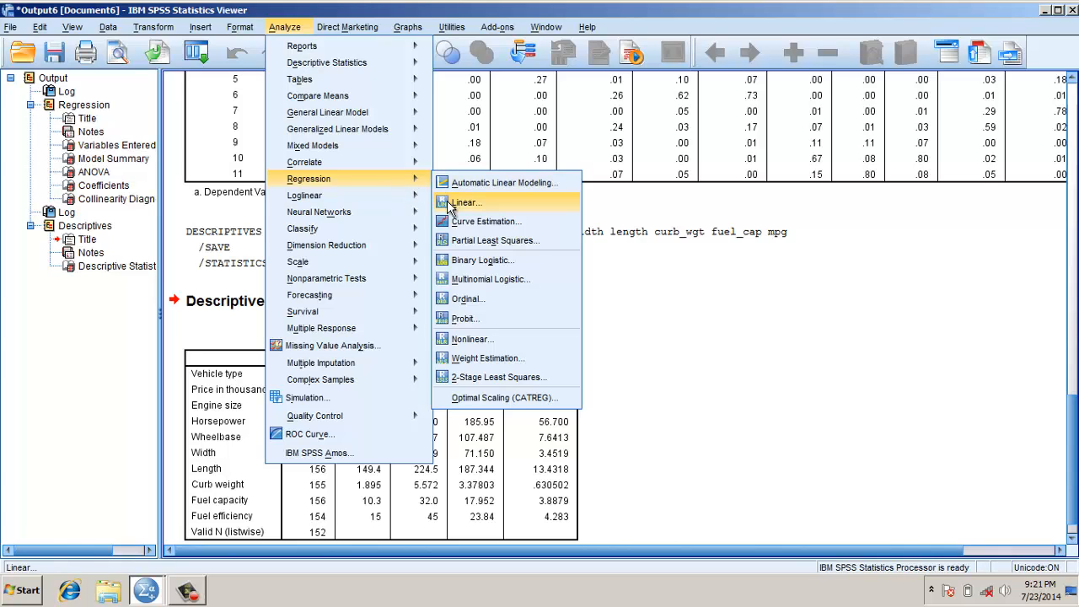
# Step: Swap the original independents for the ten Zscore predictors and rerun the regression
pyautogui.click(465, 202)
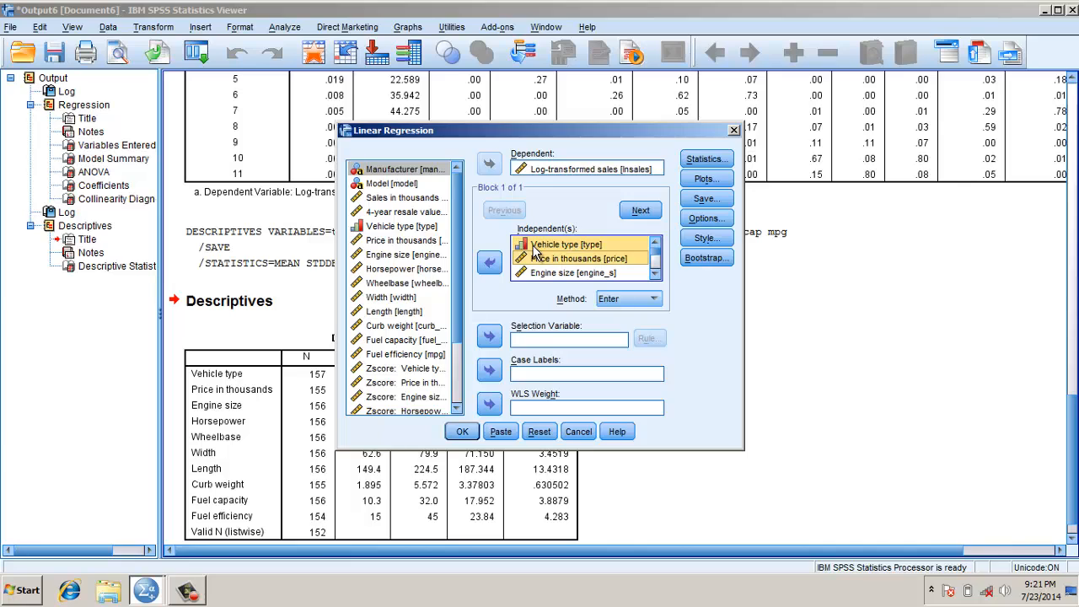
pyautogui.click(489, 262)
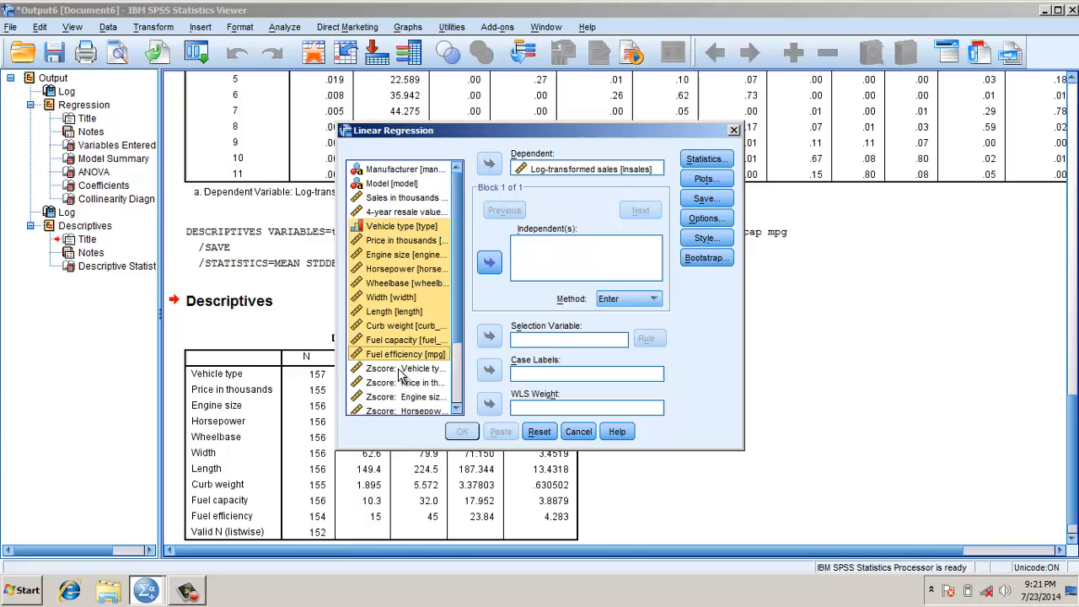
pyautogui.click(404, 382)
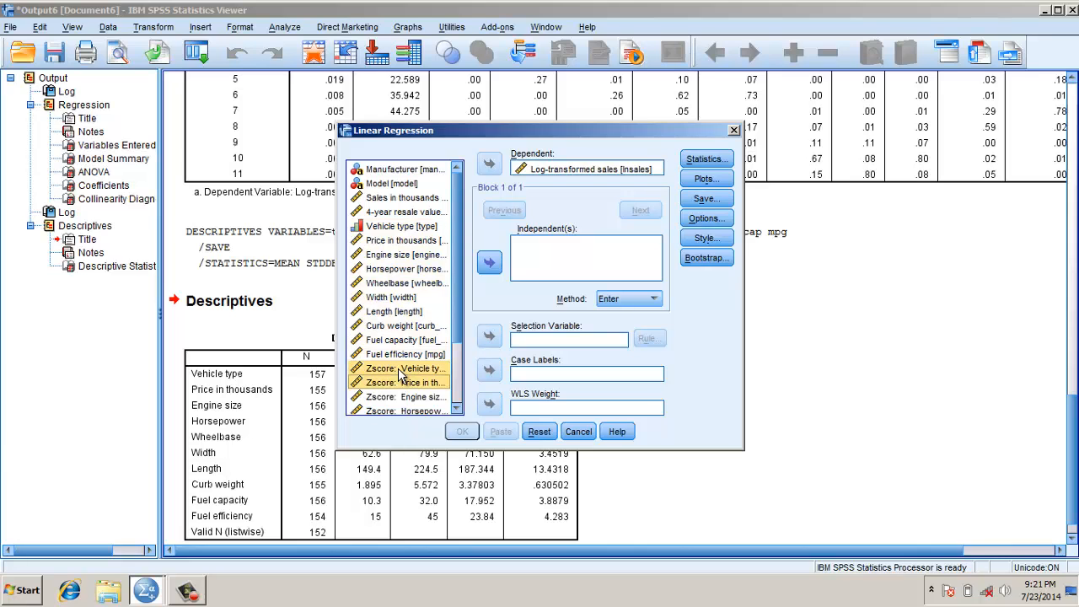
pyautogui.click(462, 431)
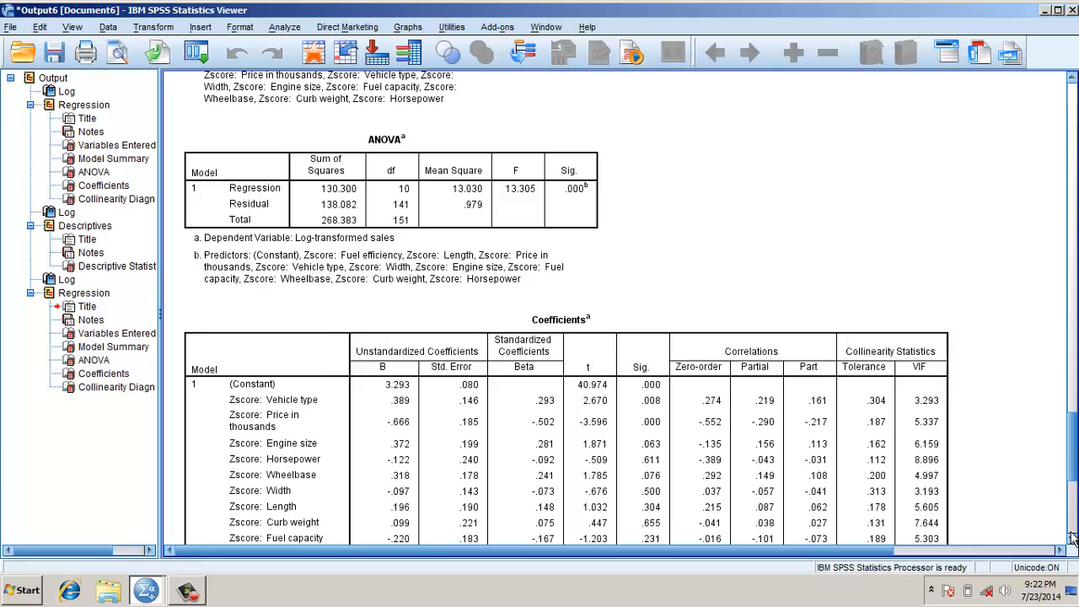
pyautogui.scroll(-3)
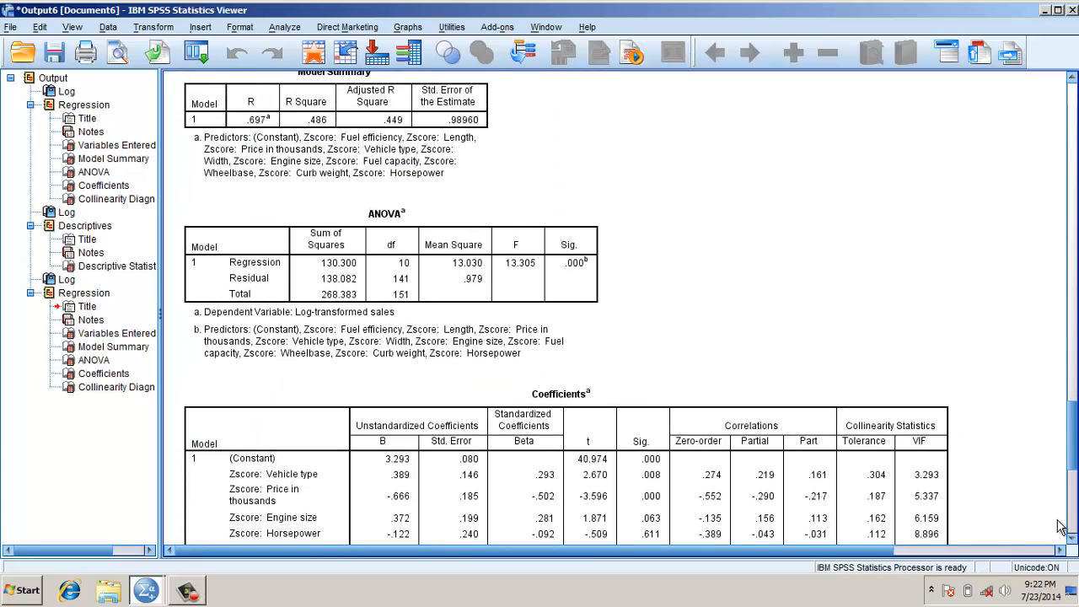
pyautogui.scroll(-3)
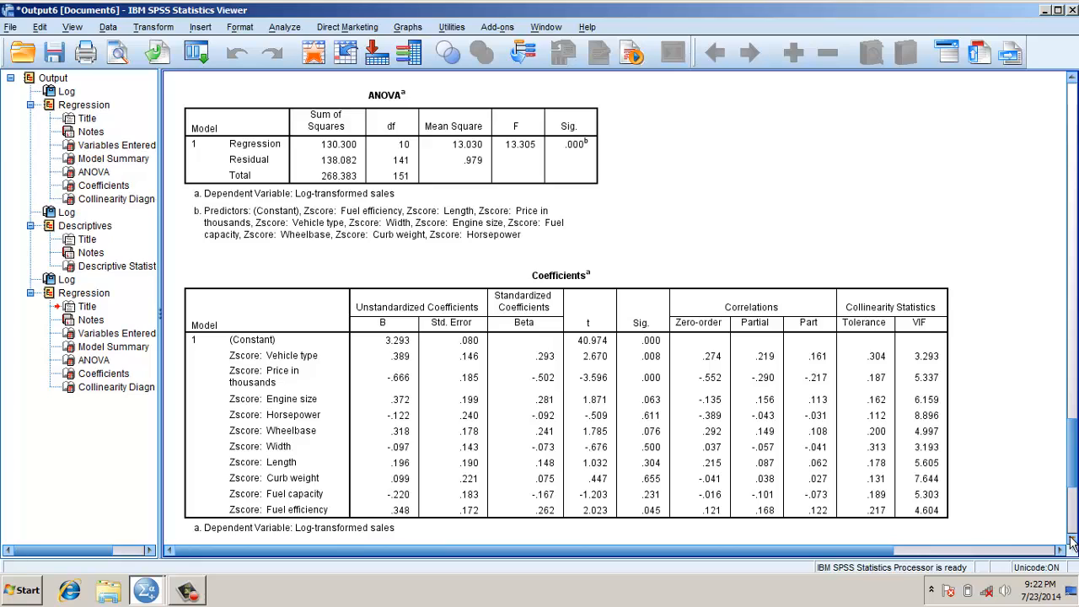
pyautogui.moveTo(1048, 553)
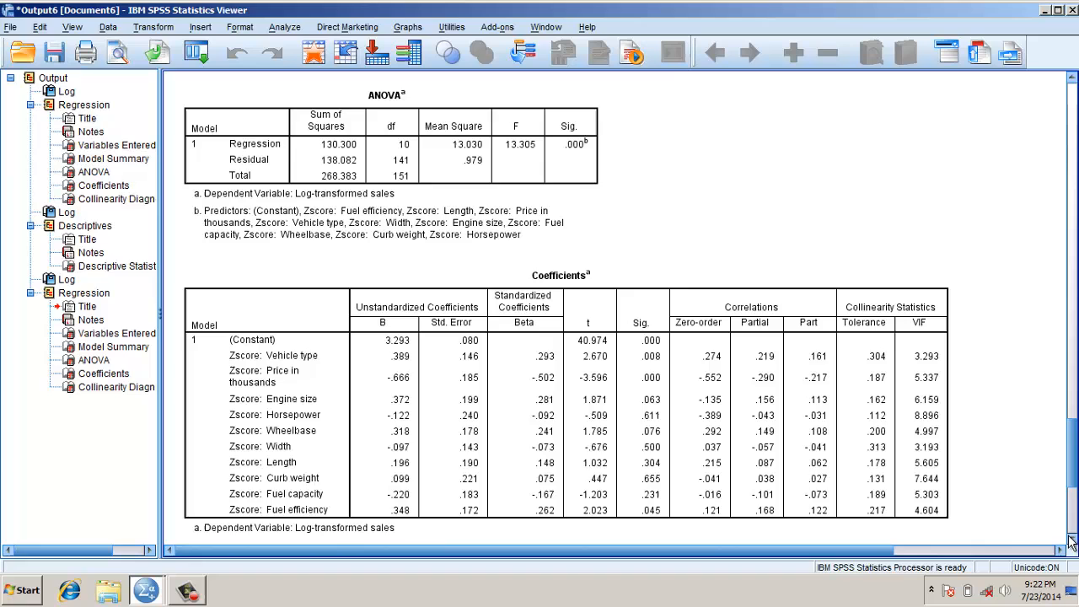
pyautogui.scroll(-3)
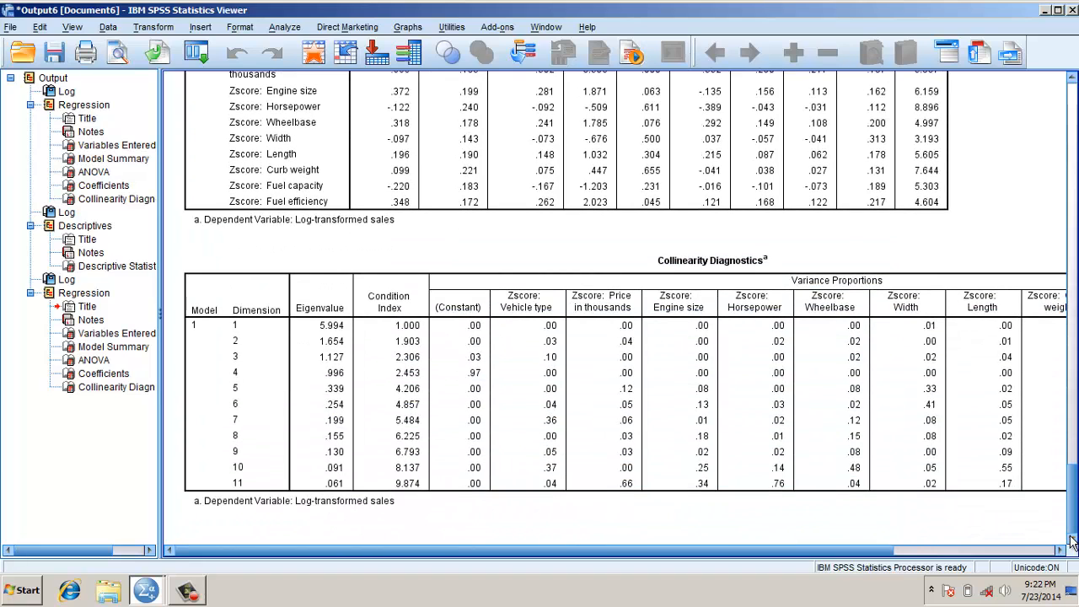
pyautogui.click(388, 379)
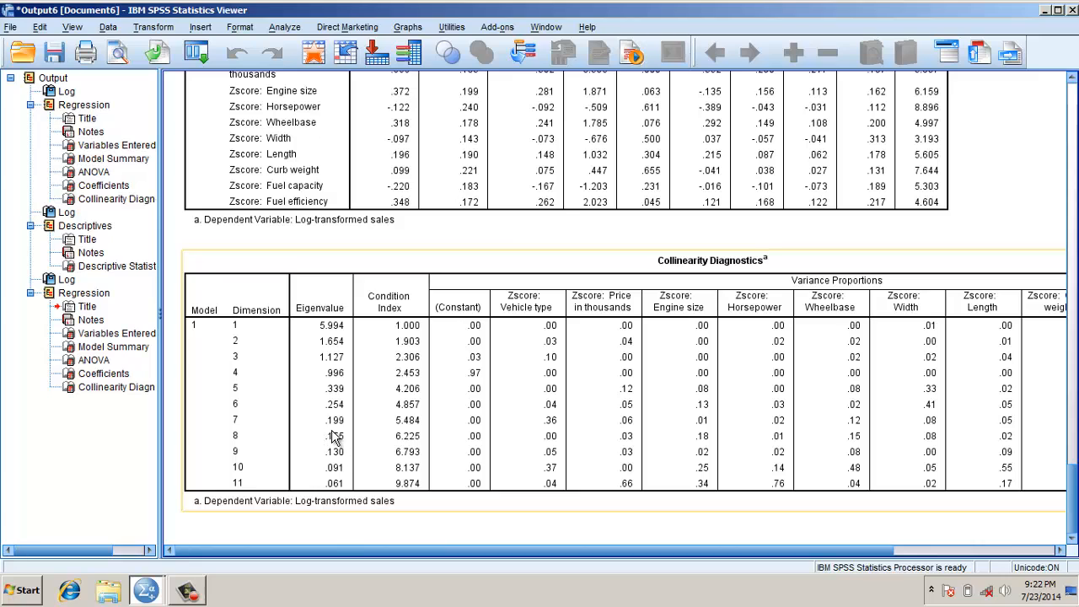
pyautogui.moveTo(426, 460)
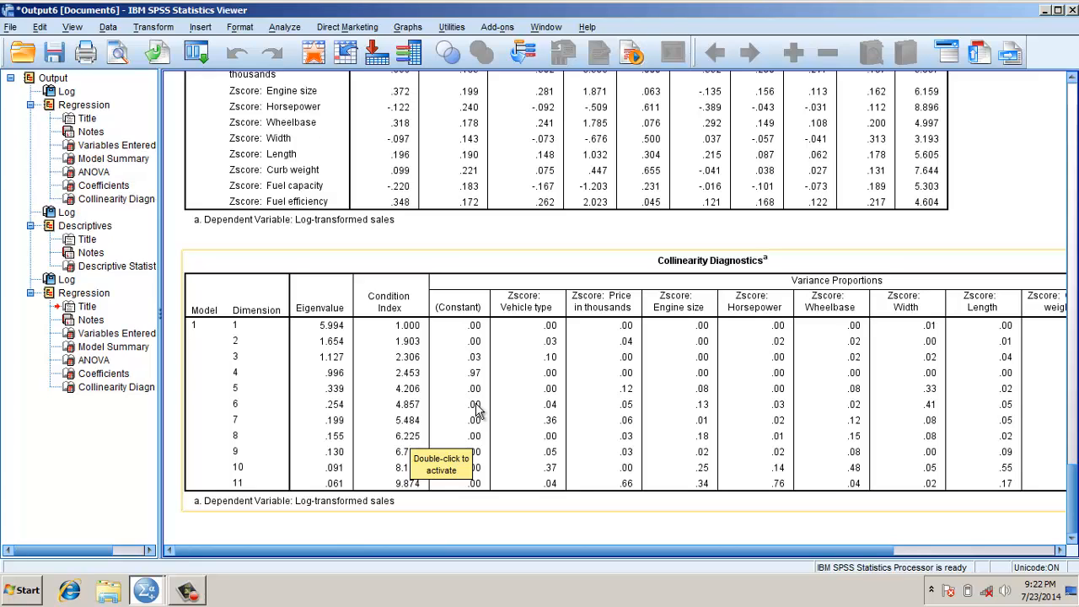
pyautogui.moveTo(354, 300)
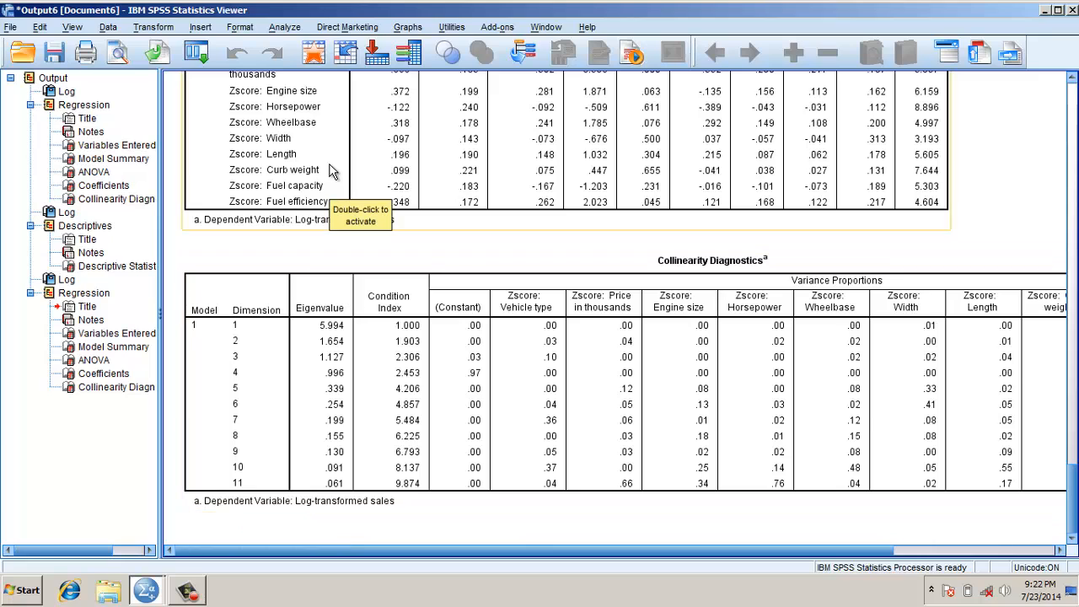
pyautogui.click(284, 27)
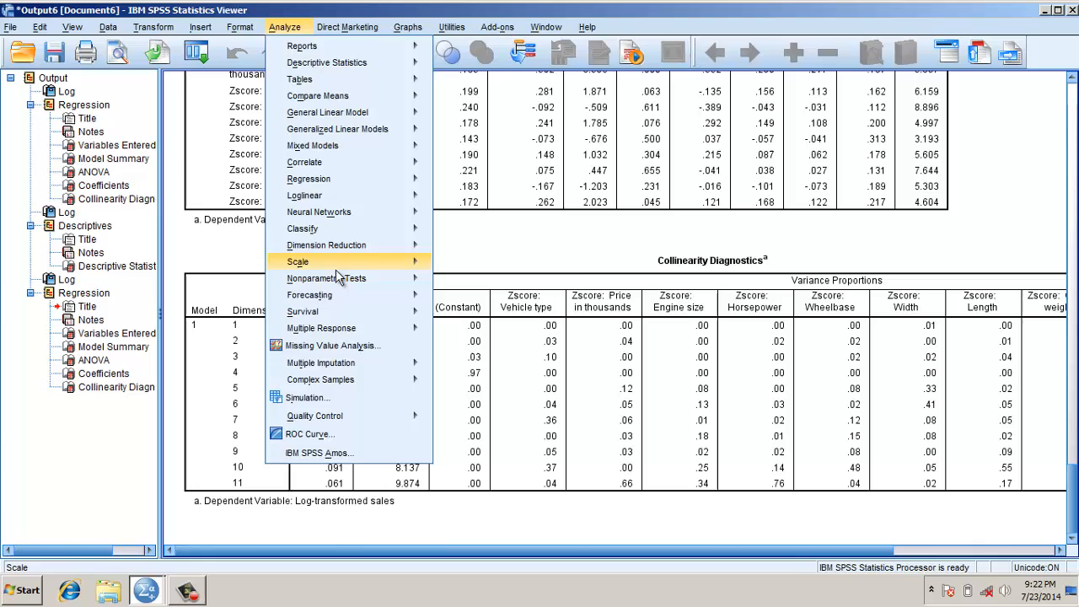
# Step: Add the ten Zscore predictors as factor analysis variables
pyautogui.click(326, 245)
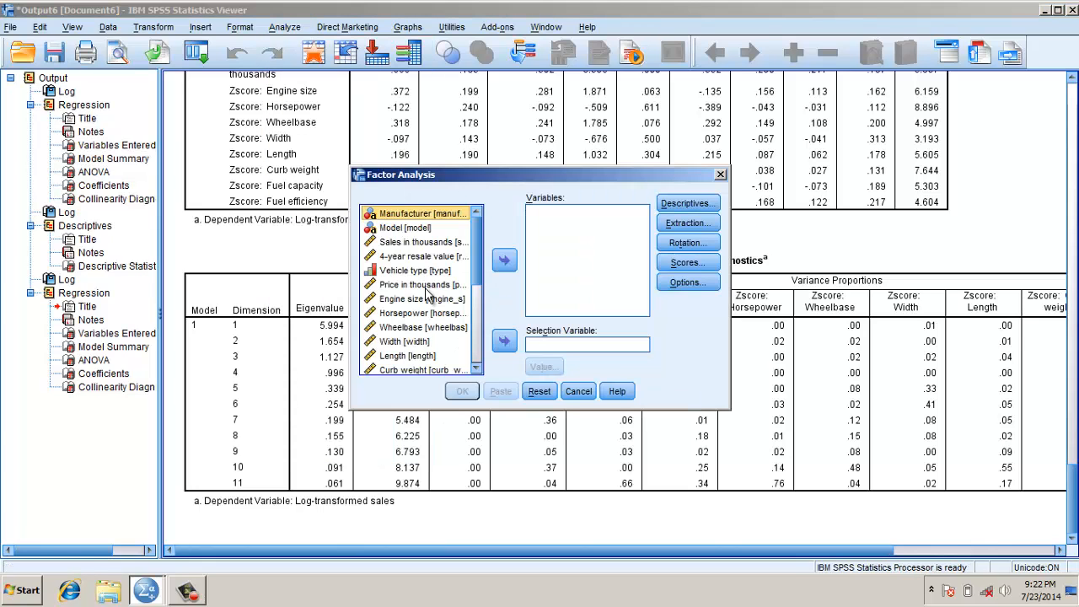
pyautogui.moveTo(430, 298)
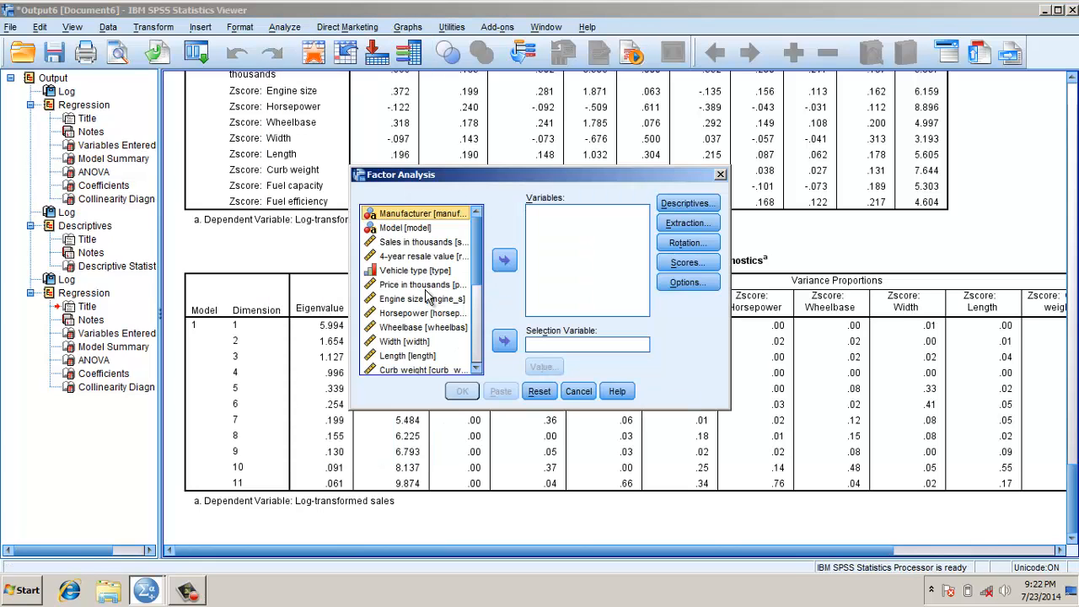
pyautogui.scroll(-3)
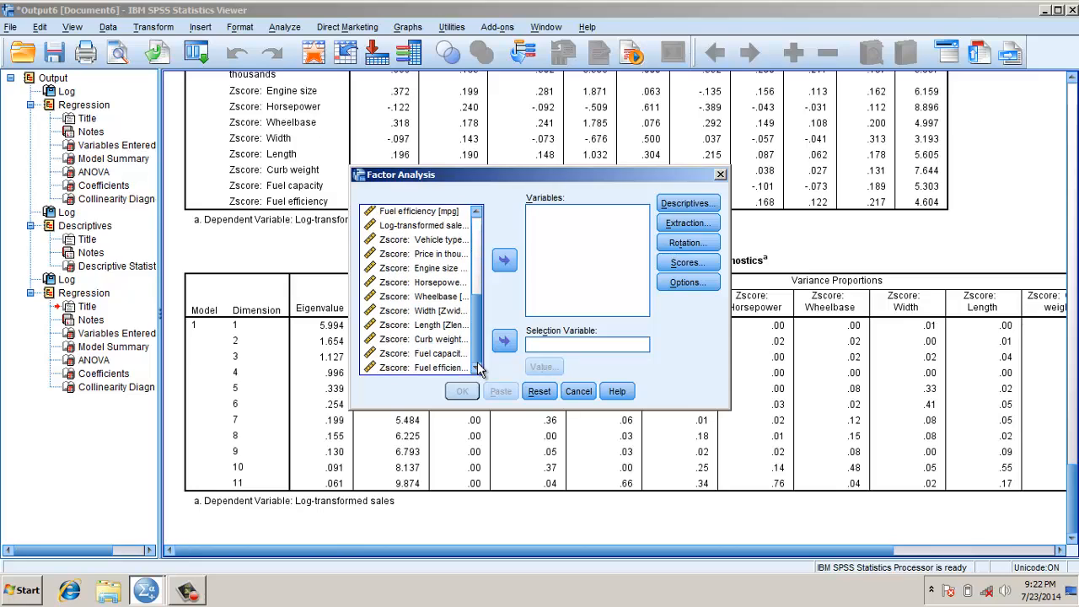
pyautogui.click(421, 239)
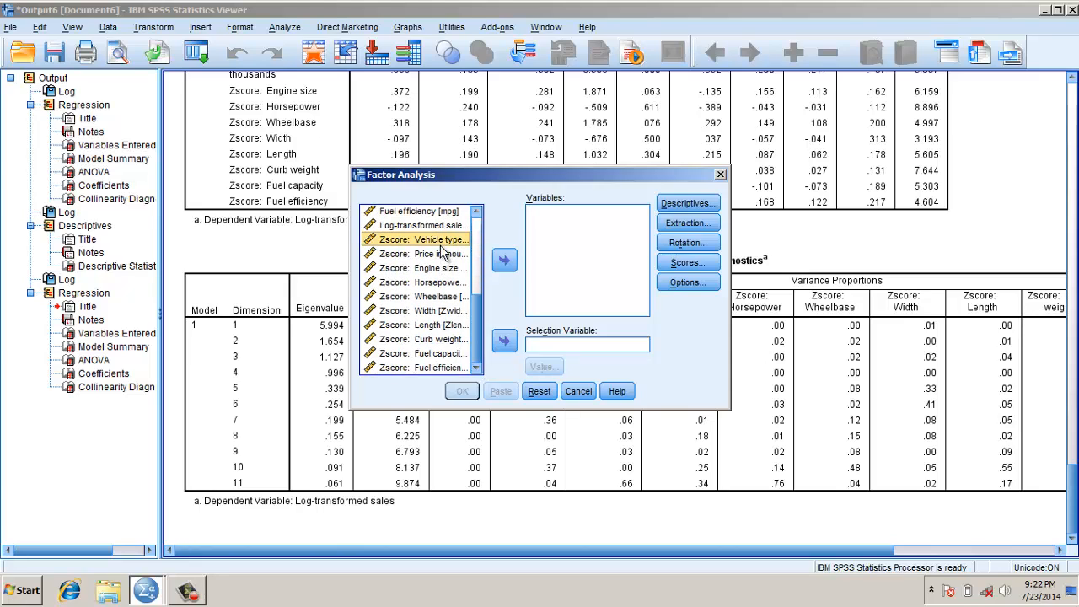
pyautogui.click(421, 253)
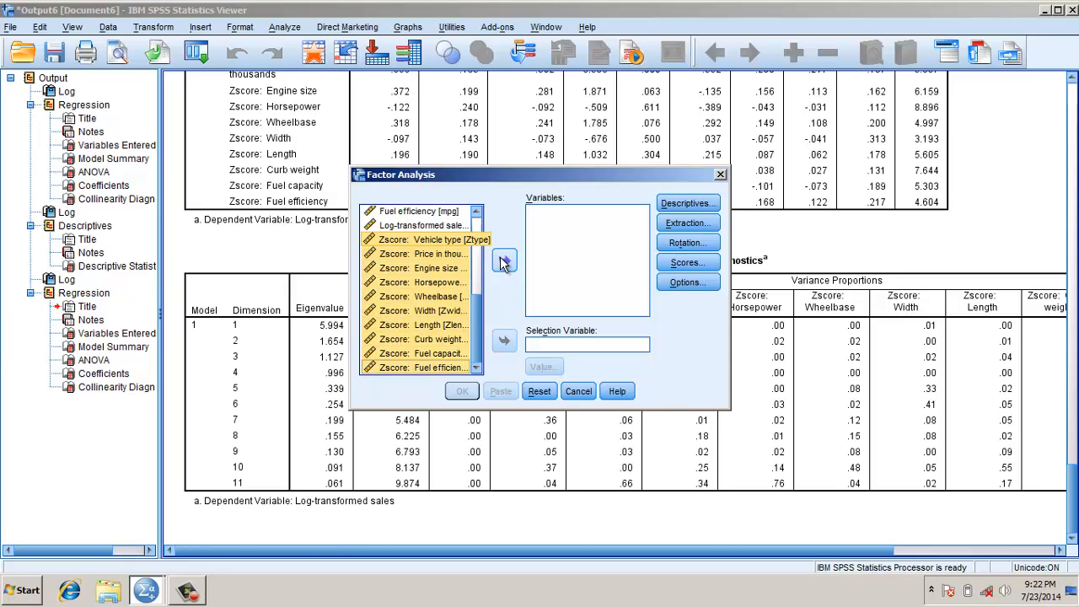
pyautogui.click(504, 260)
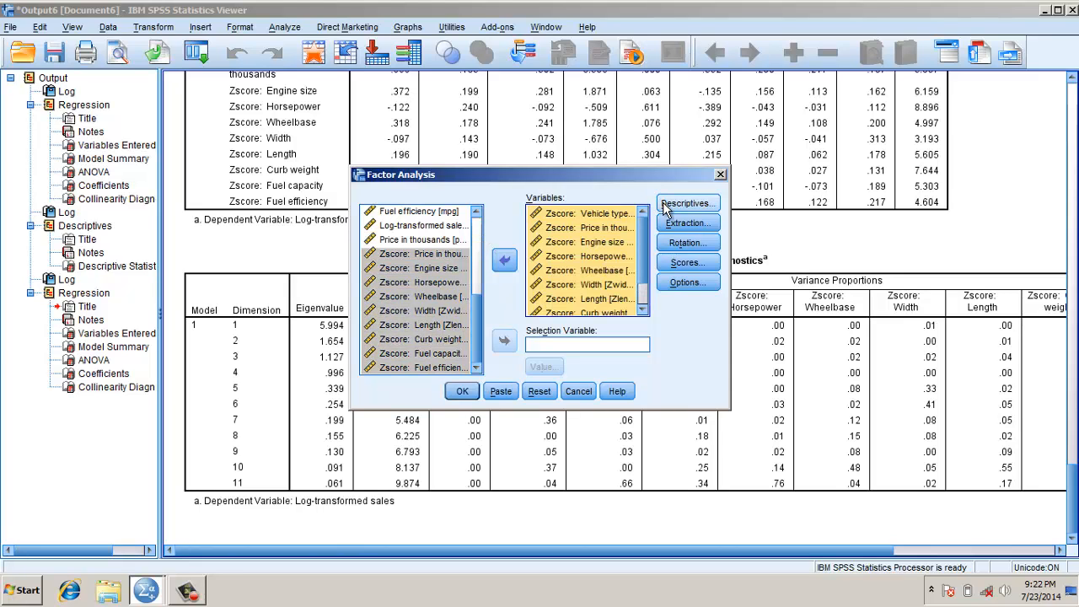
# Step: Extract a fixed 10 principal components, then set rotation and saved factor scores
pyautogui.click(687, 203)
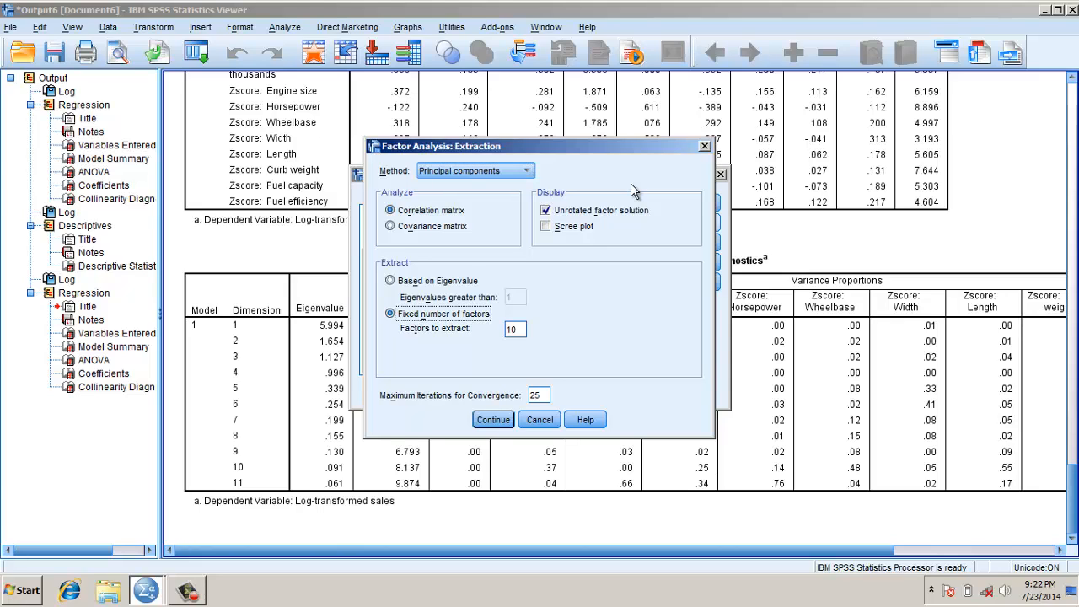
pyautogui.click(493, 419)
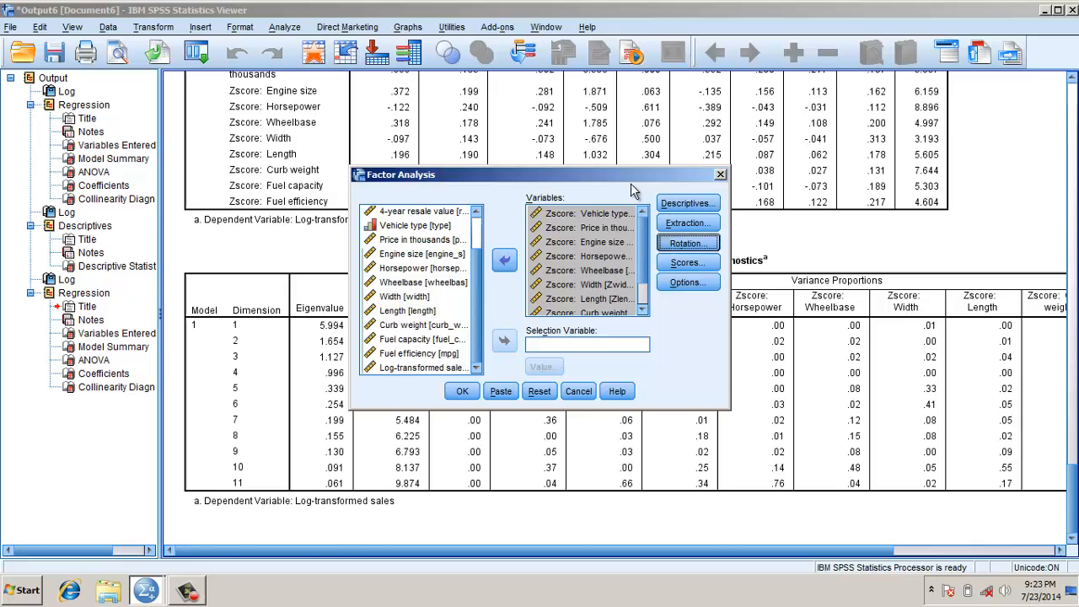
pyautogui.click(687, 243)
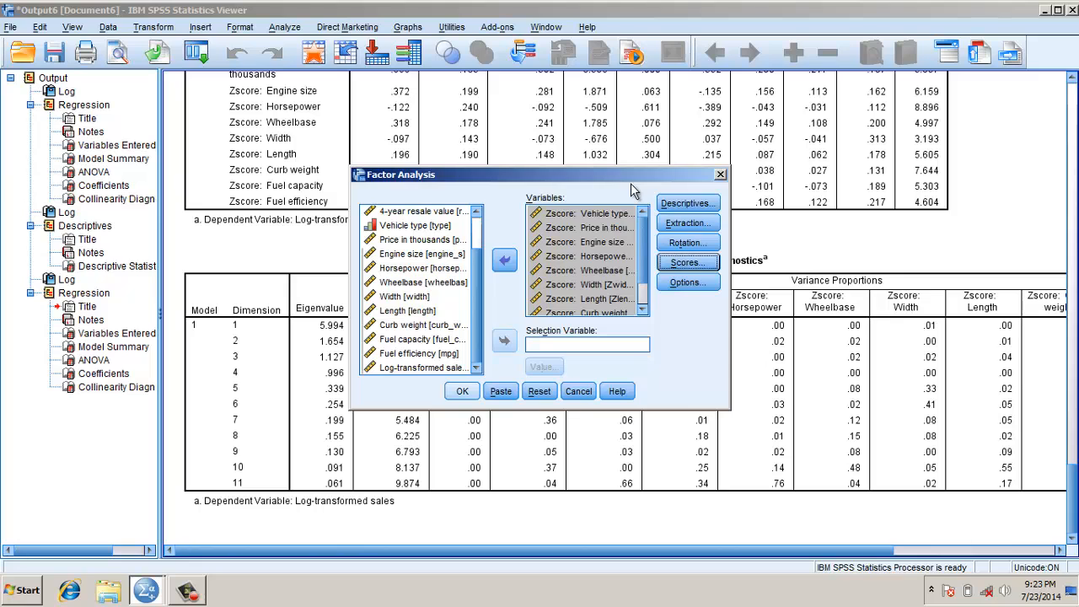
pyautogui.click(461, 391)
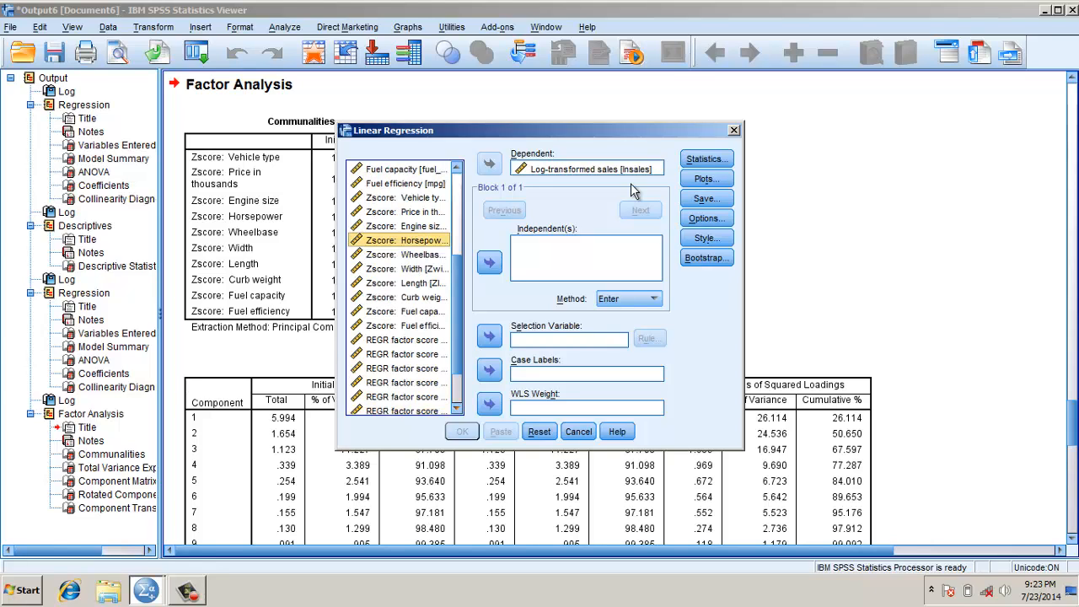
# Step: Select the ten saved REGR factor scores as independents for lnsales
pyautogui.click(405, 339)
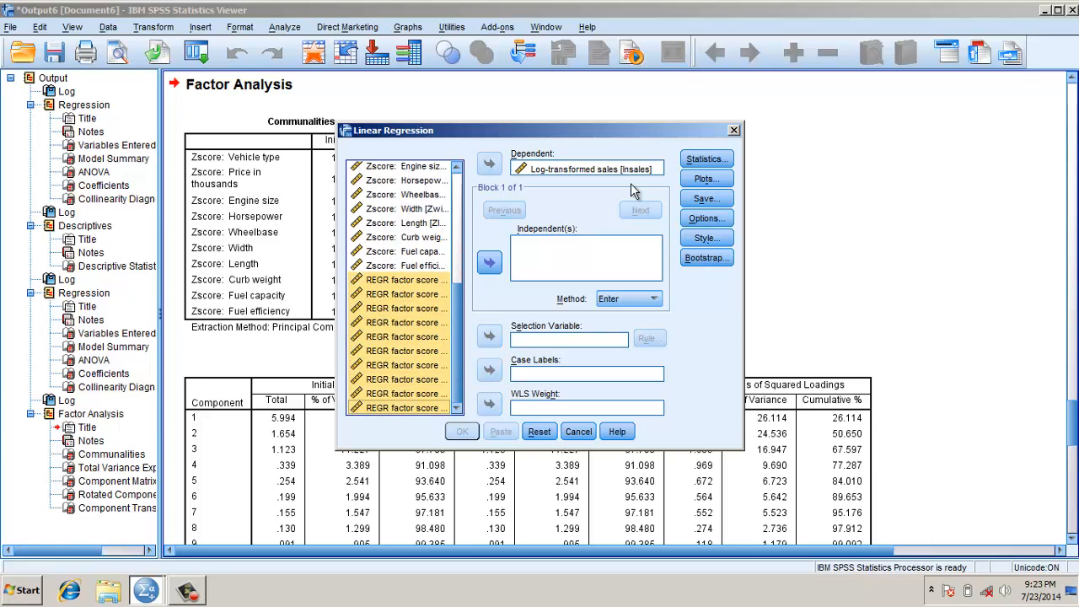
pyautogui.click(461, 431)
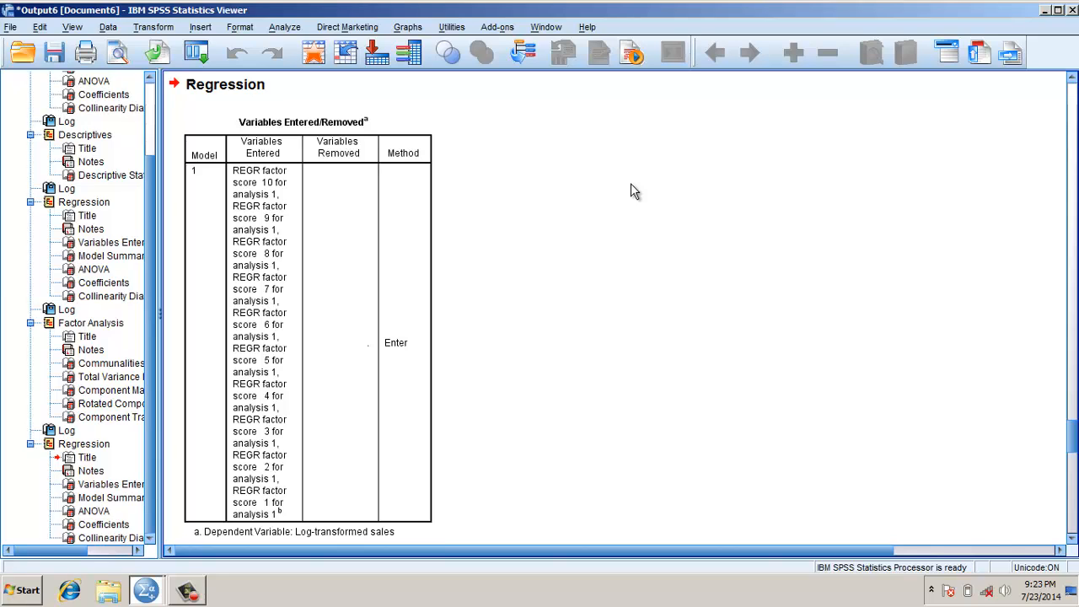
pyautogui.scroll(-3)
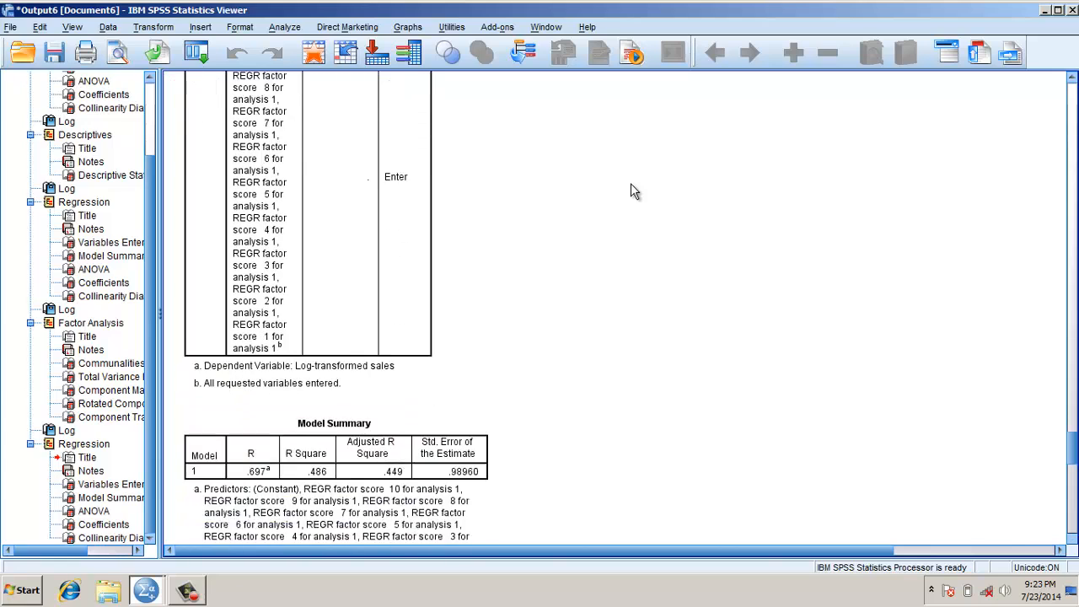
pyautogui.scroll(-3)
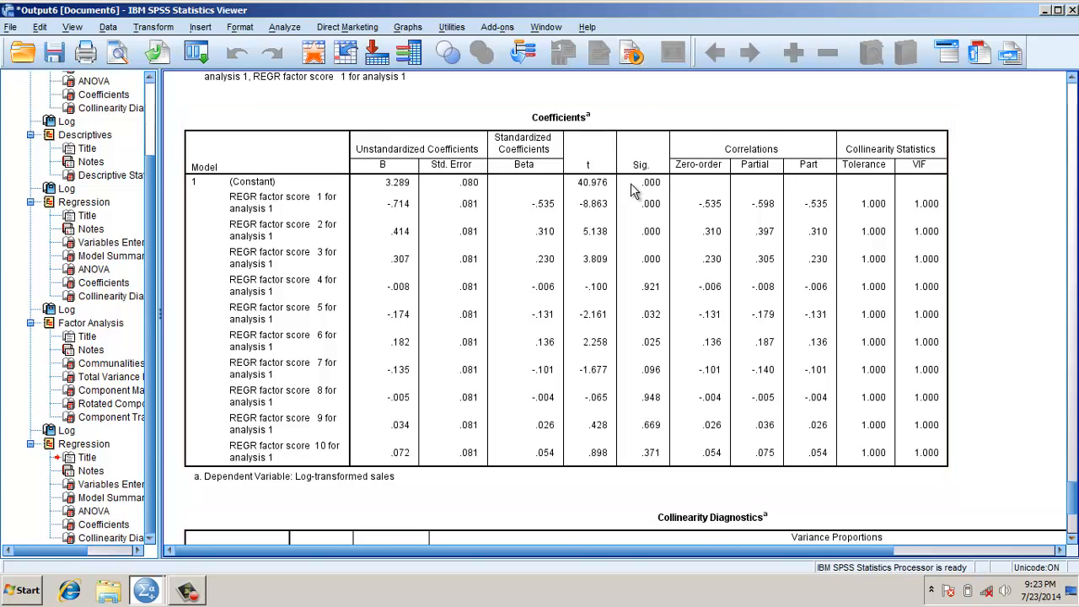
pyautogui.scroll(-3)
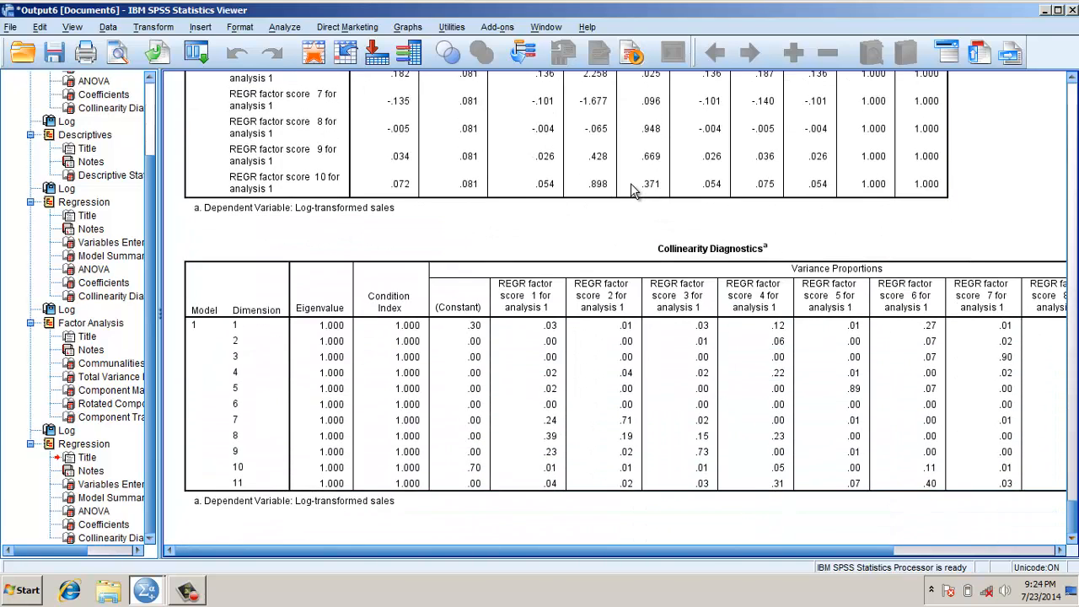